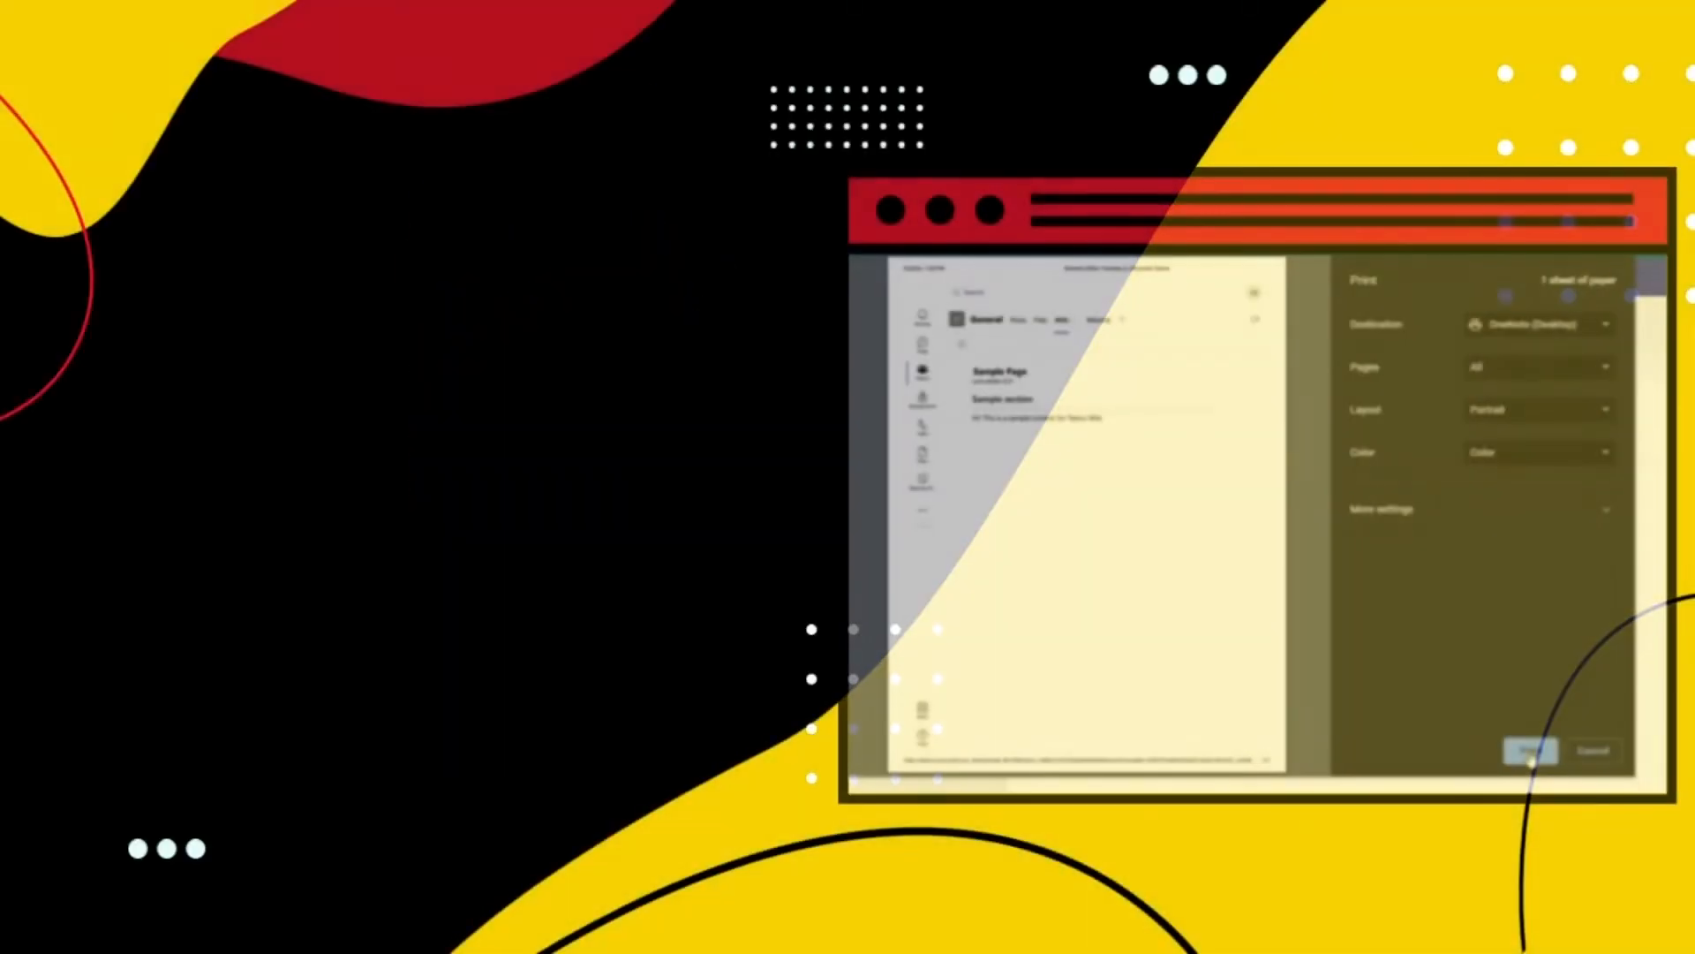
Go to teams.microsoft.com in Chrome and dismiss the notification prompt.
click(1592, 751)
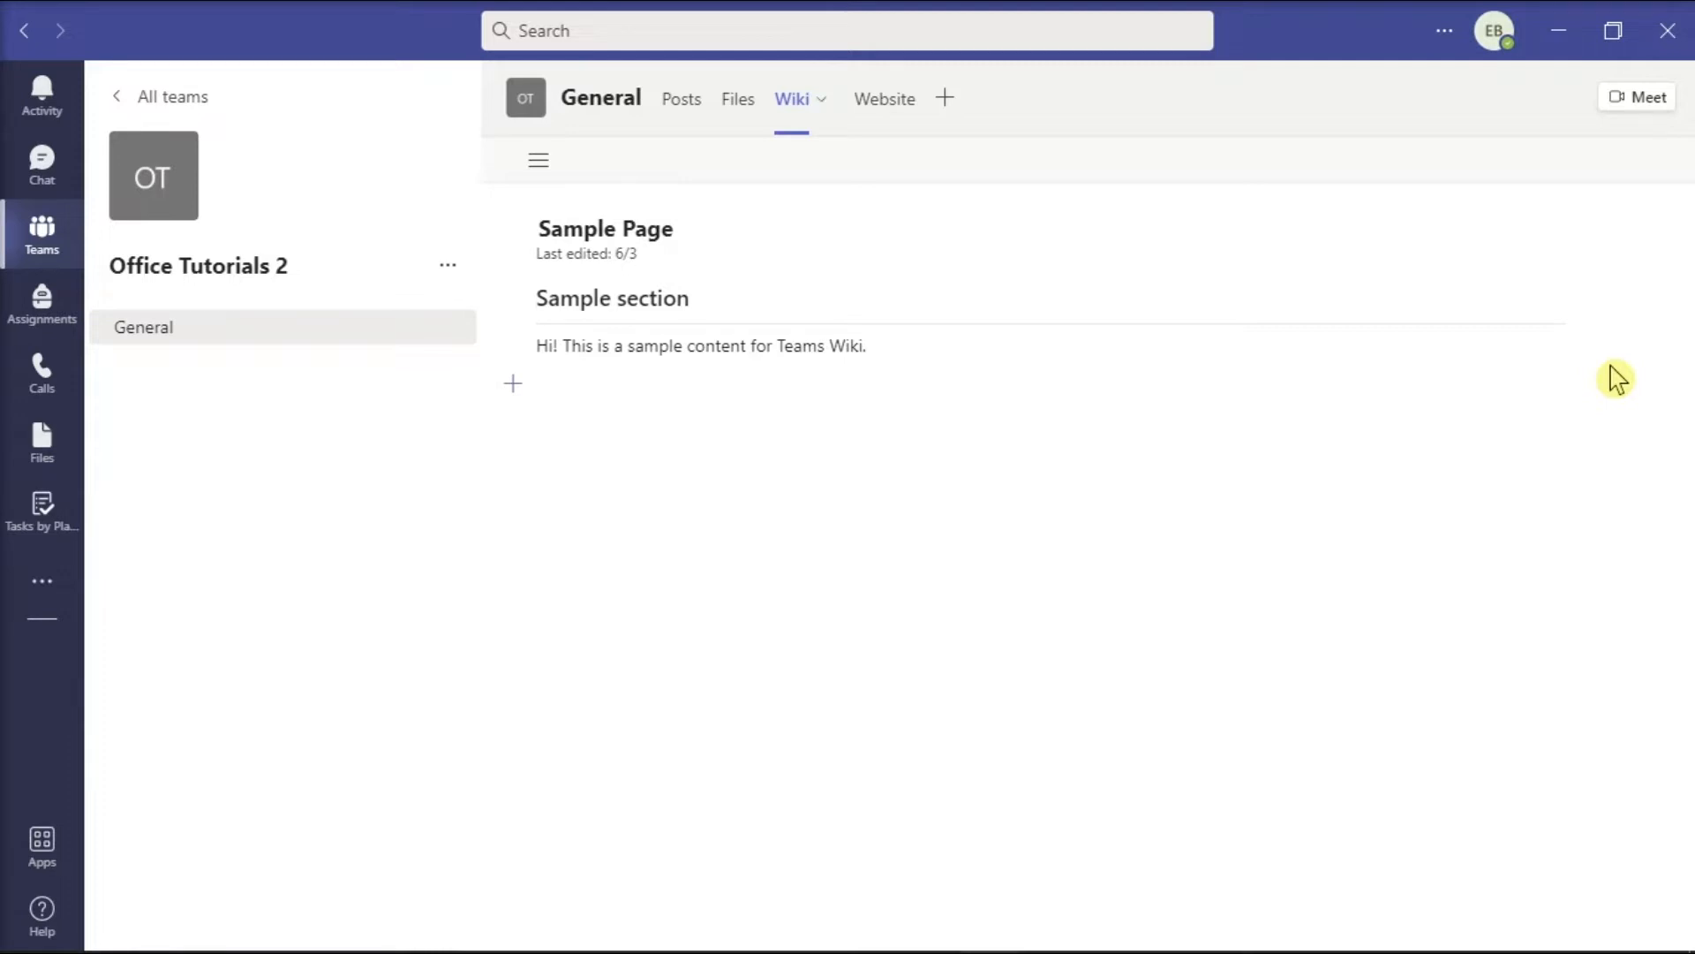
mouse_move(1598, 381)
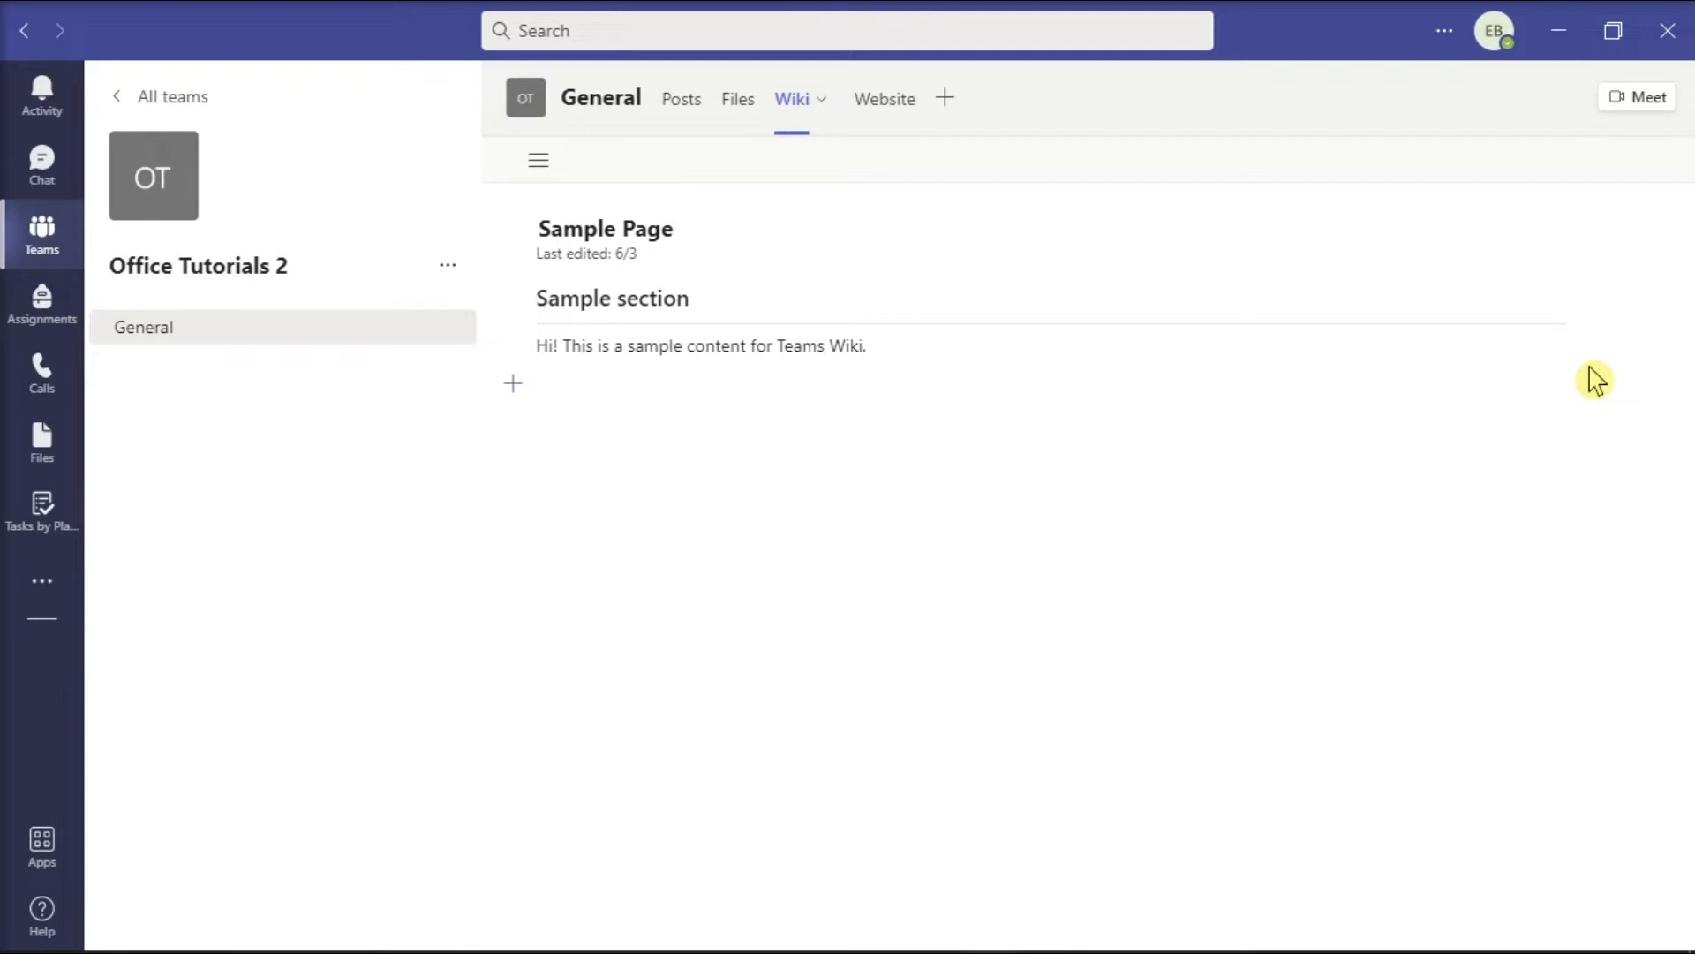
mouse_move(1545, 394)
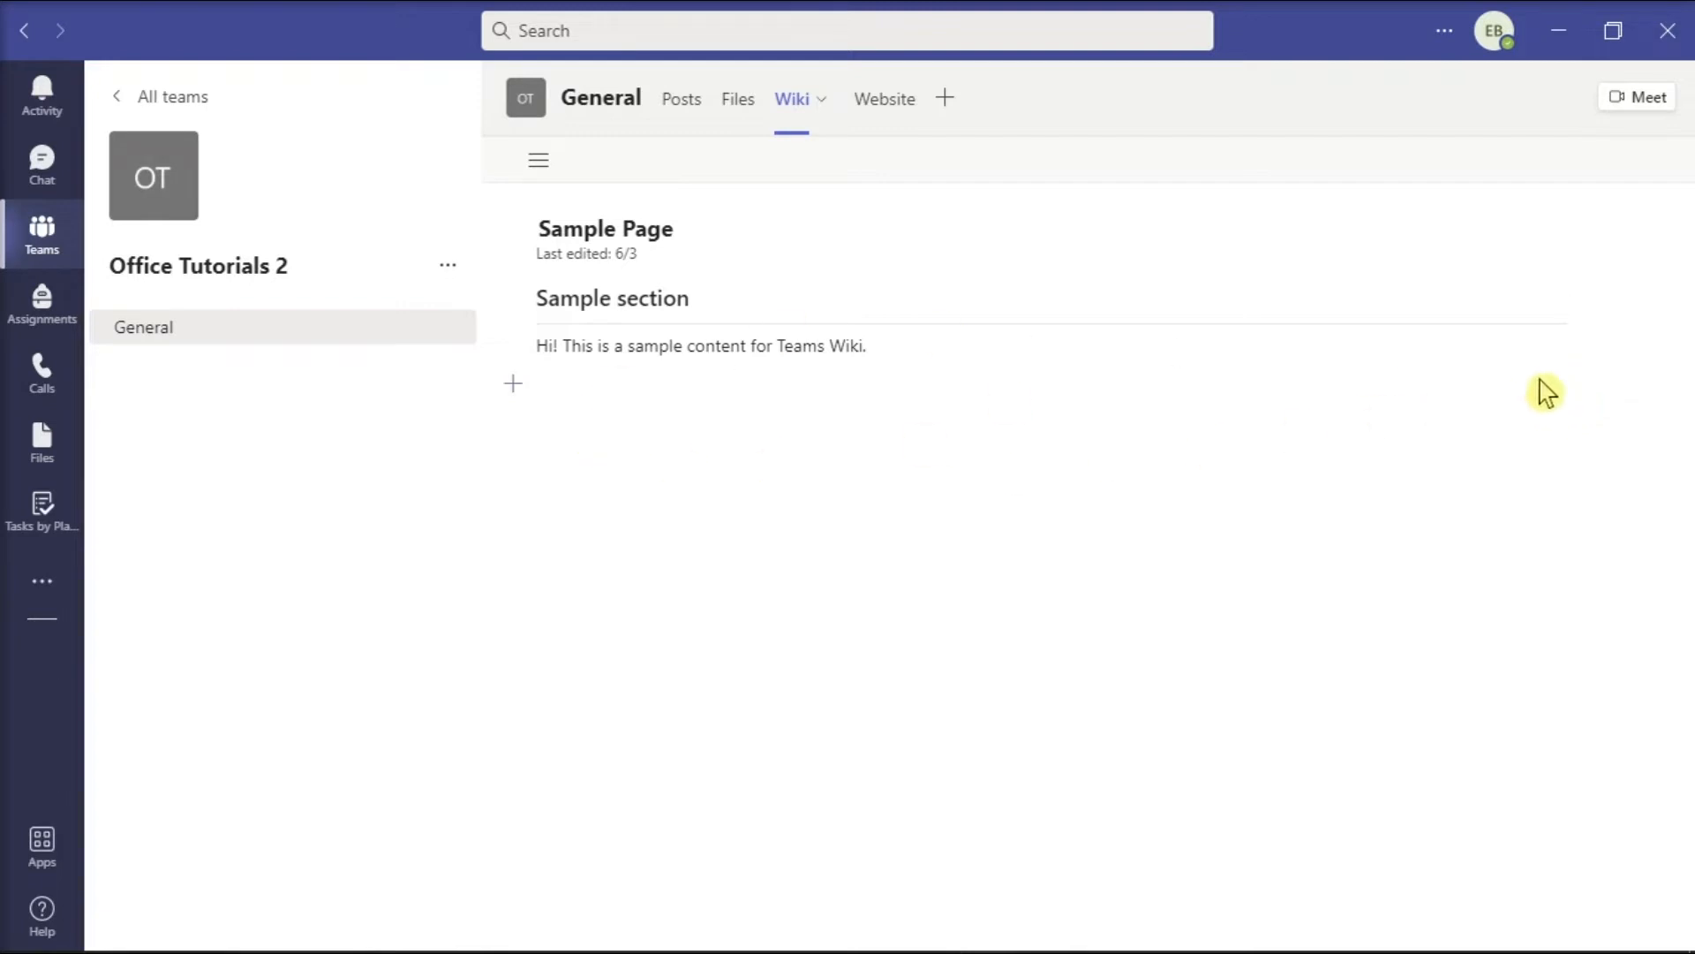
mouse_move(1642, 380)
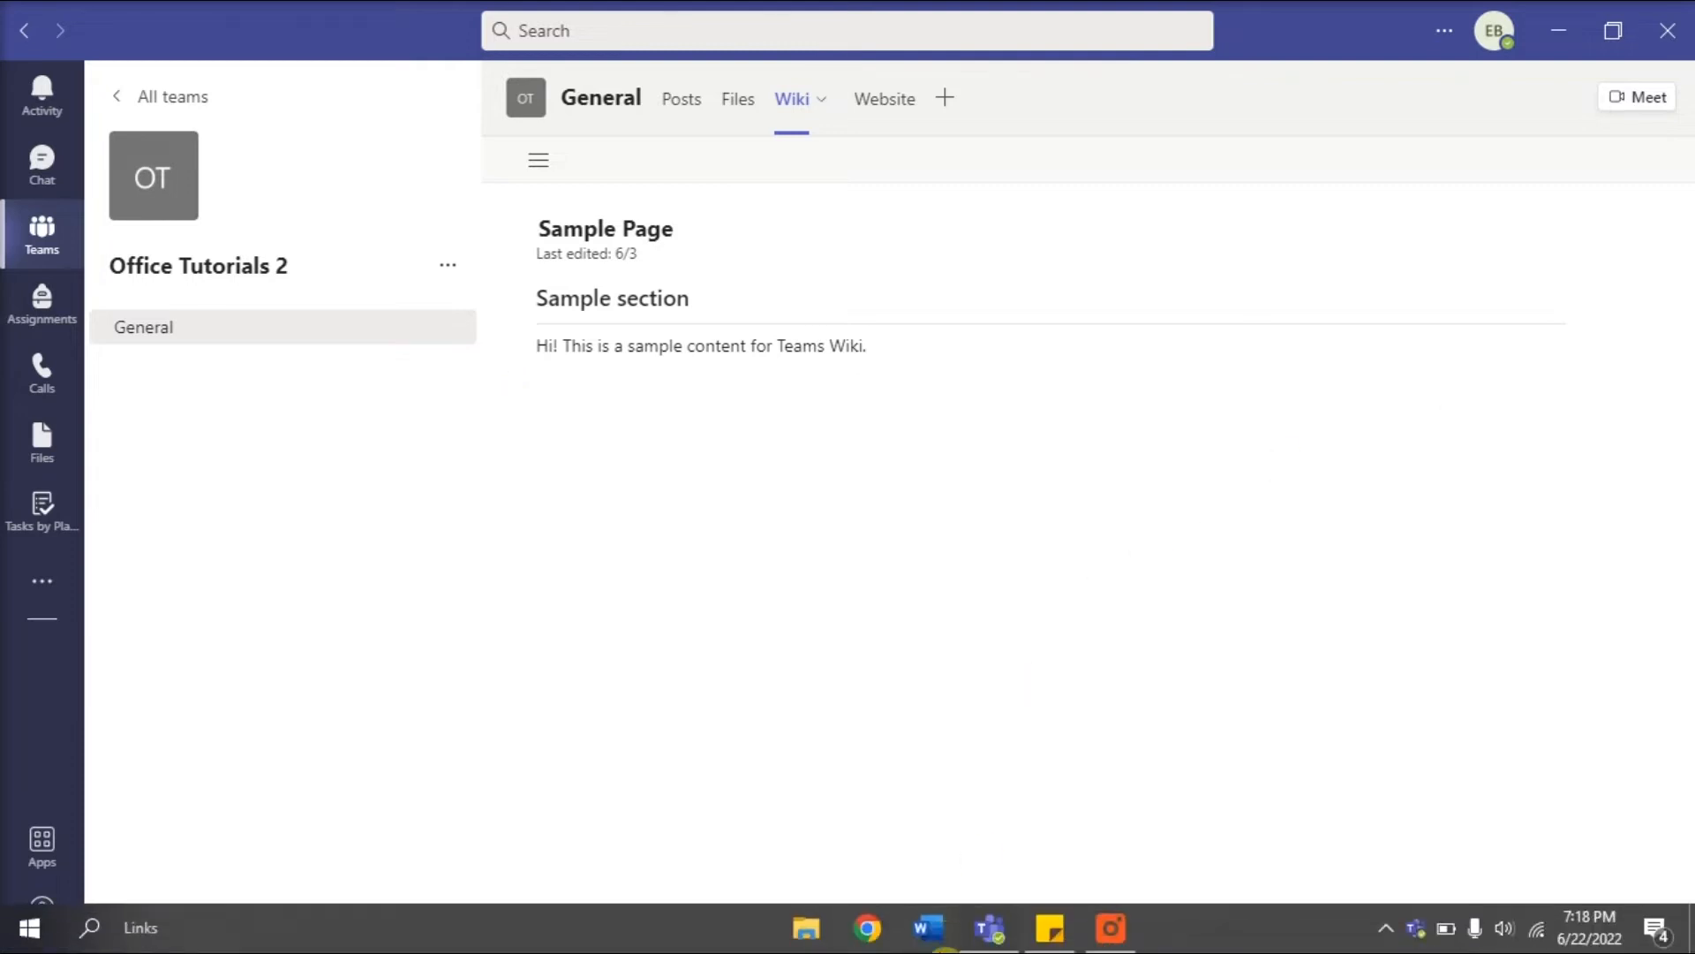
click(868, 927)
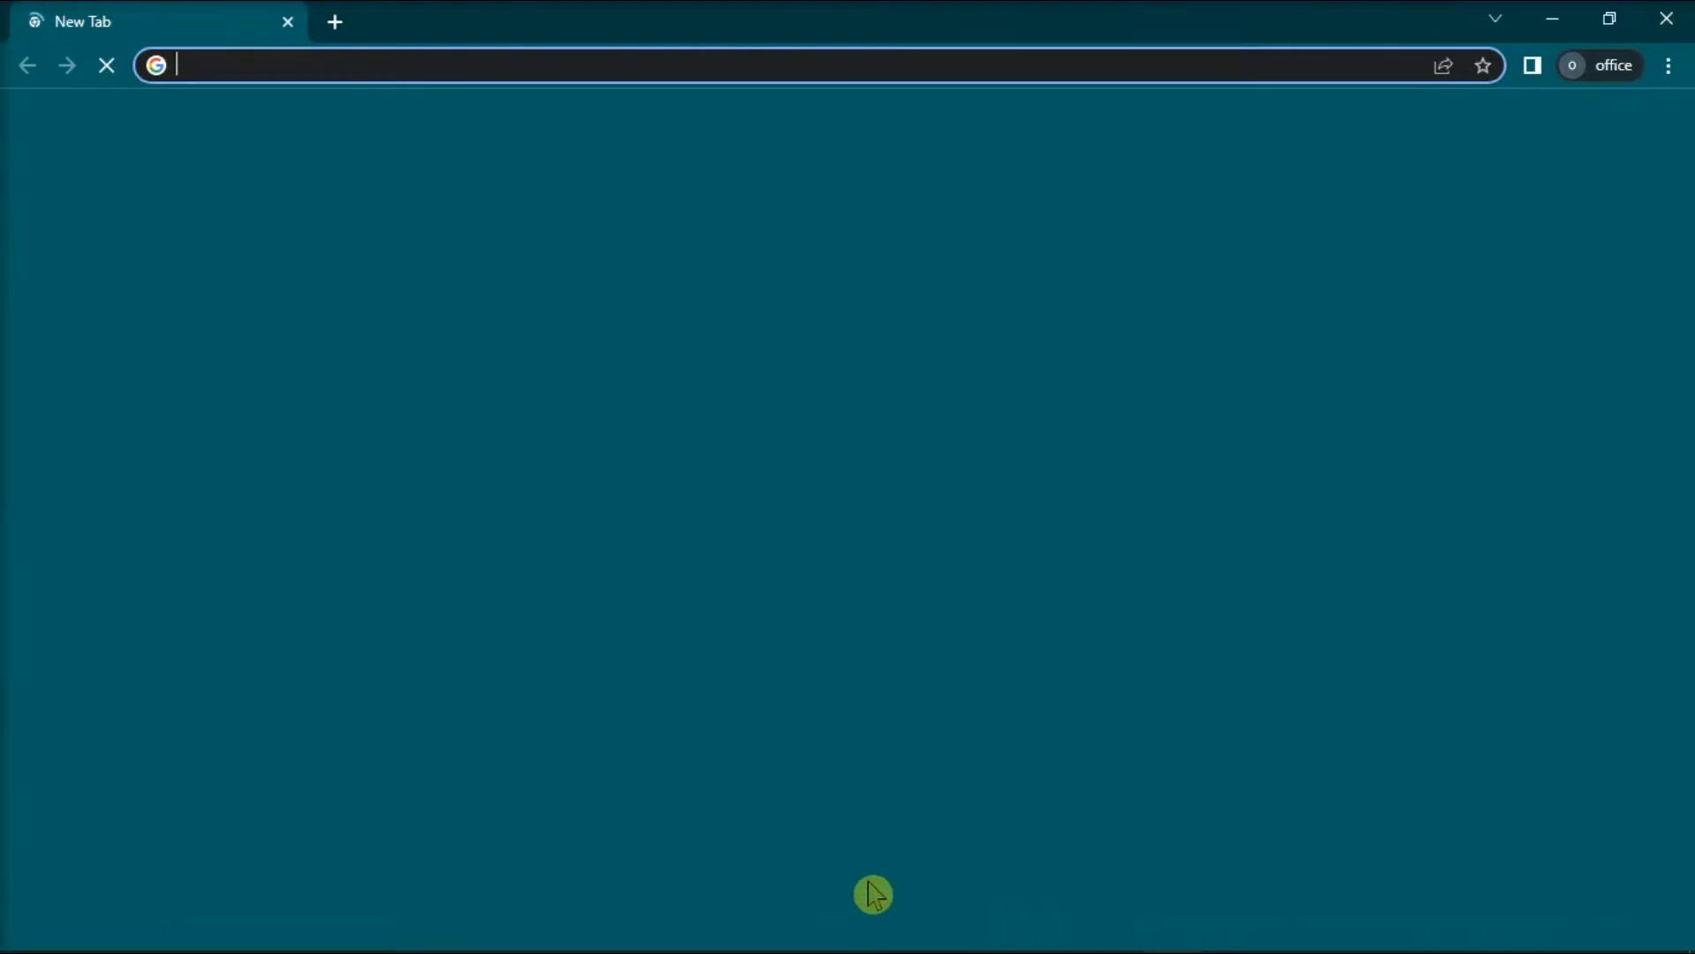
text(teams.microsoft.com)
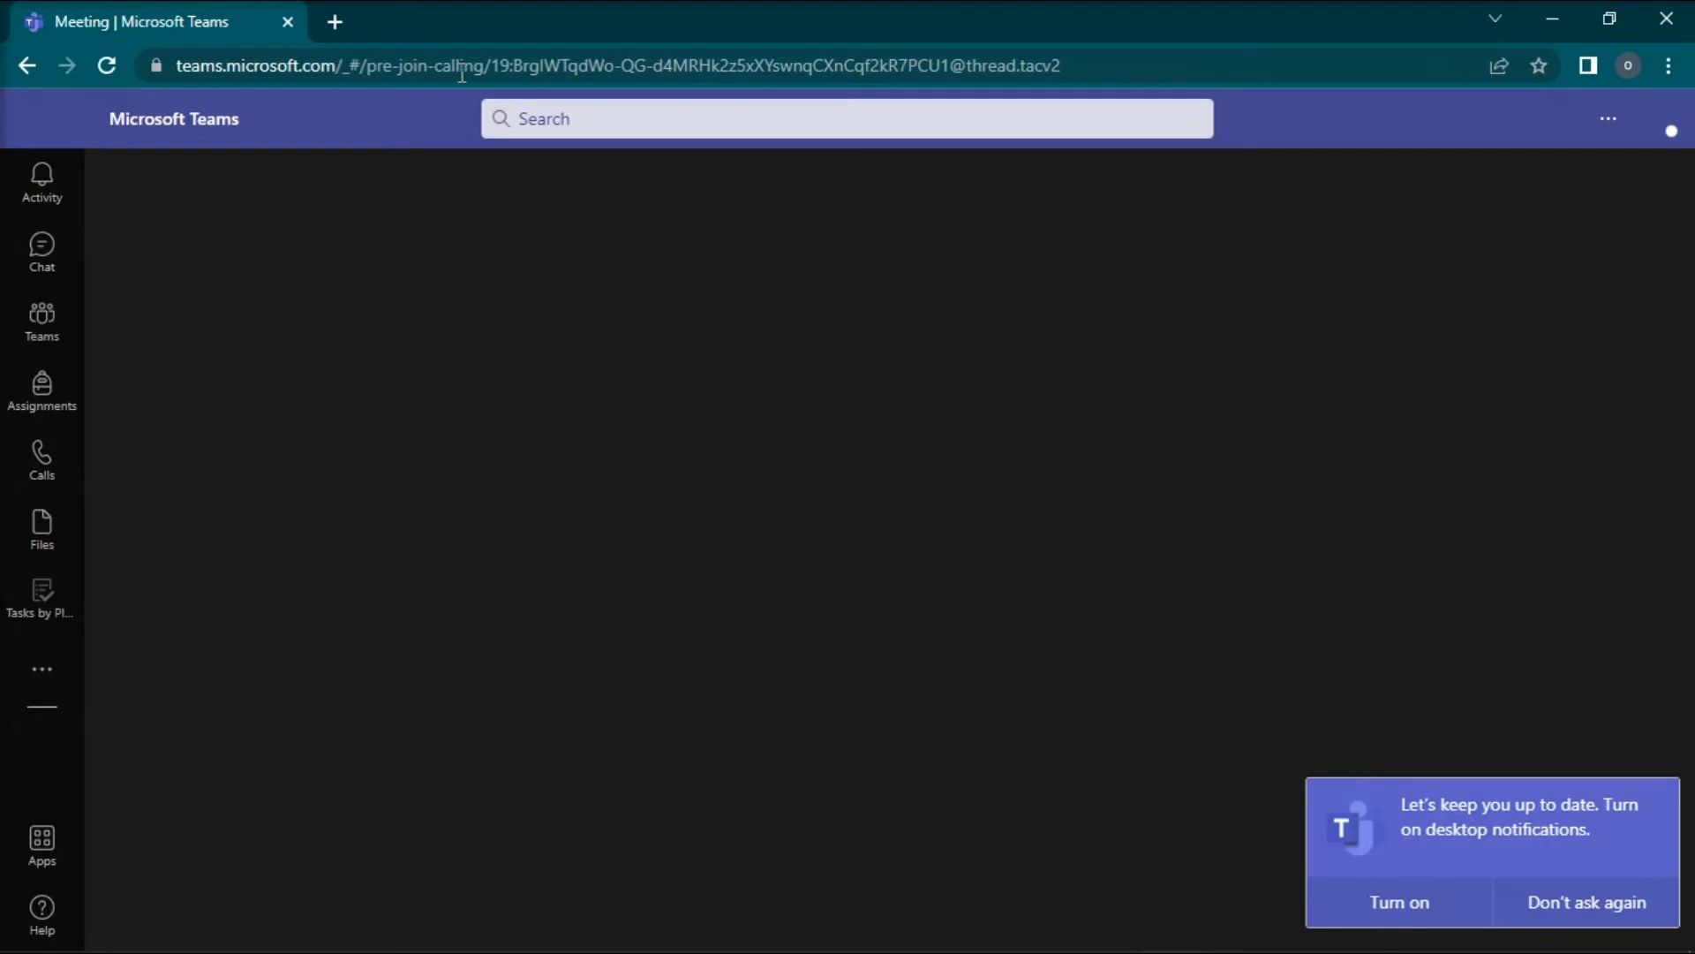
click(41, 319)
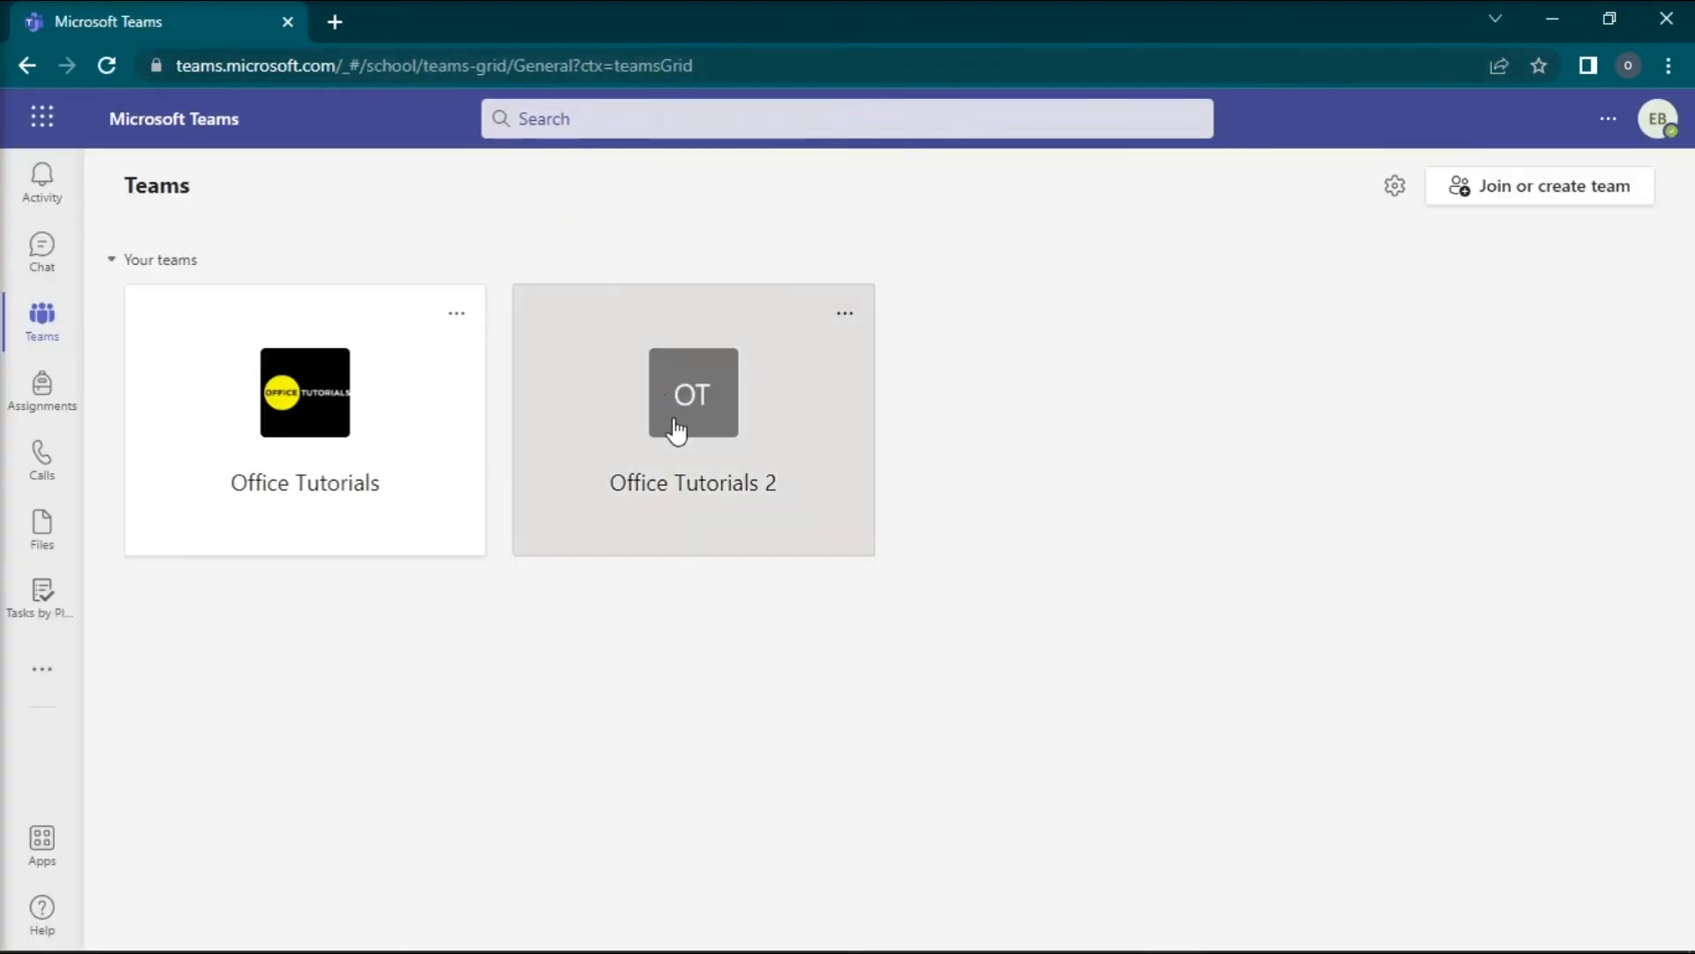
Show the Wiki tab of Office Tutorials 2's General channel with its Sample Page.
click(692, 392)
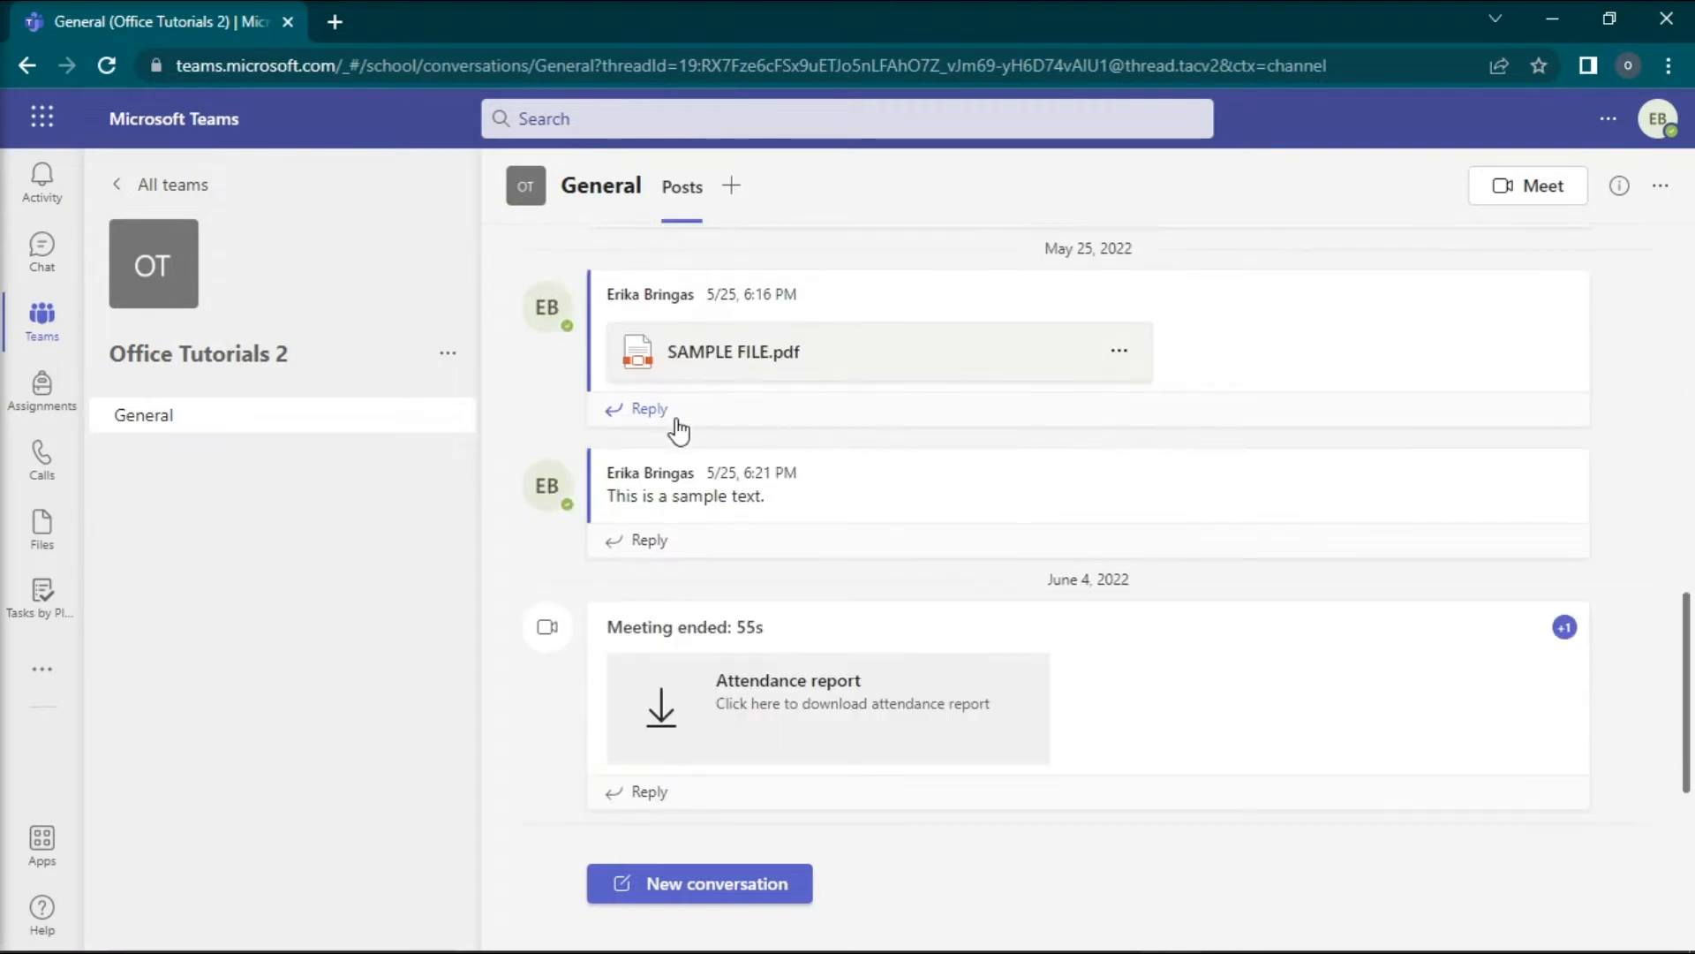
click(793, 186)
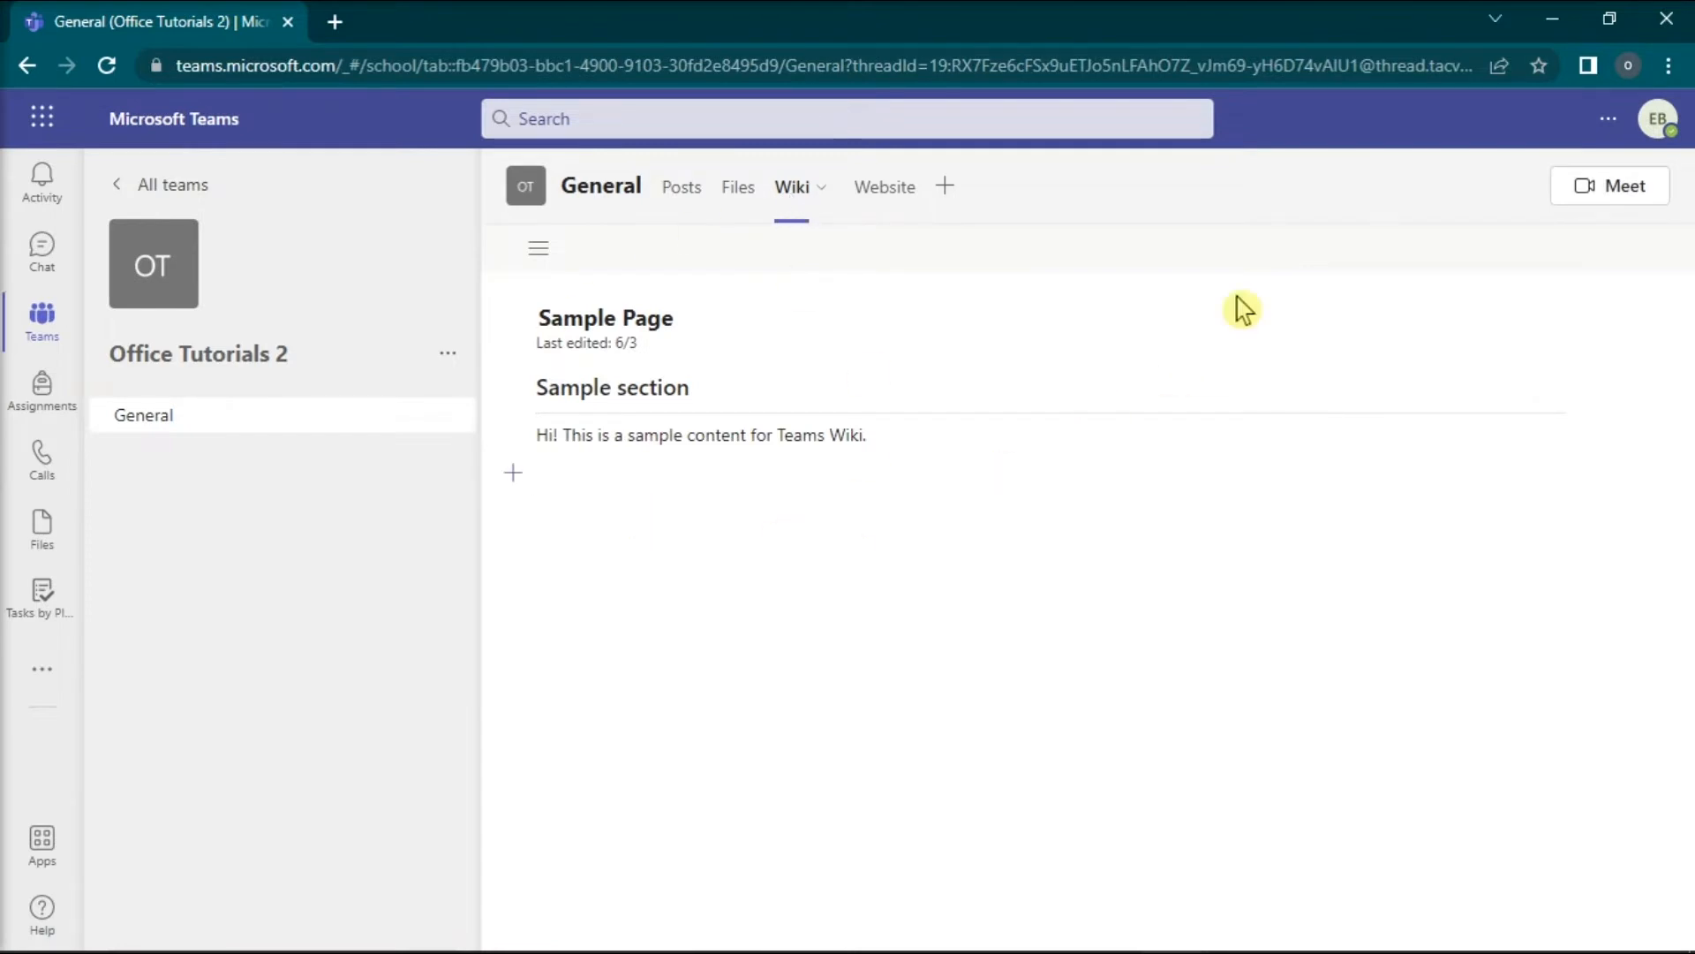
mouse_move(1671, 65)
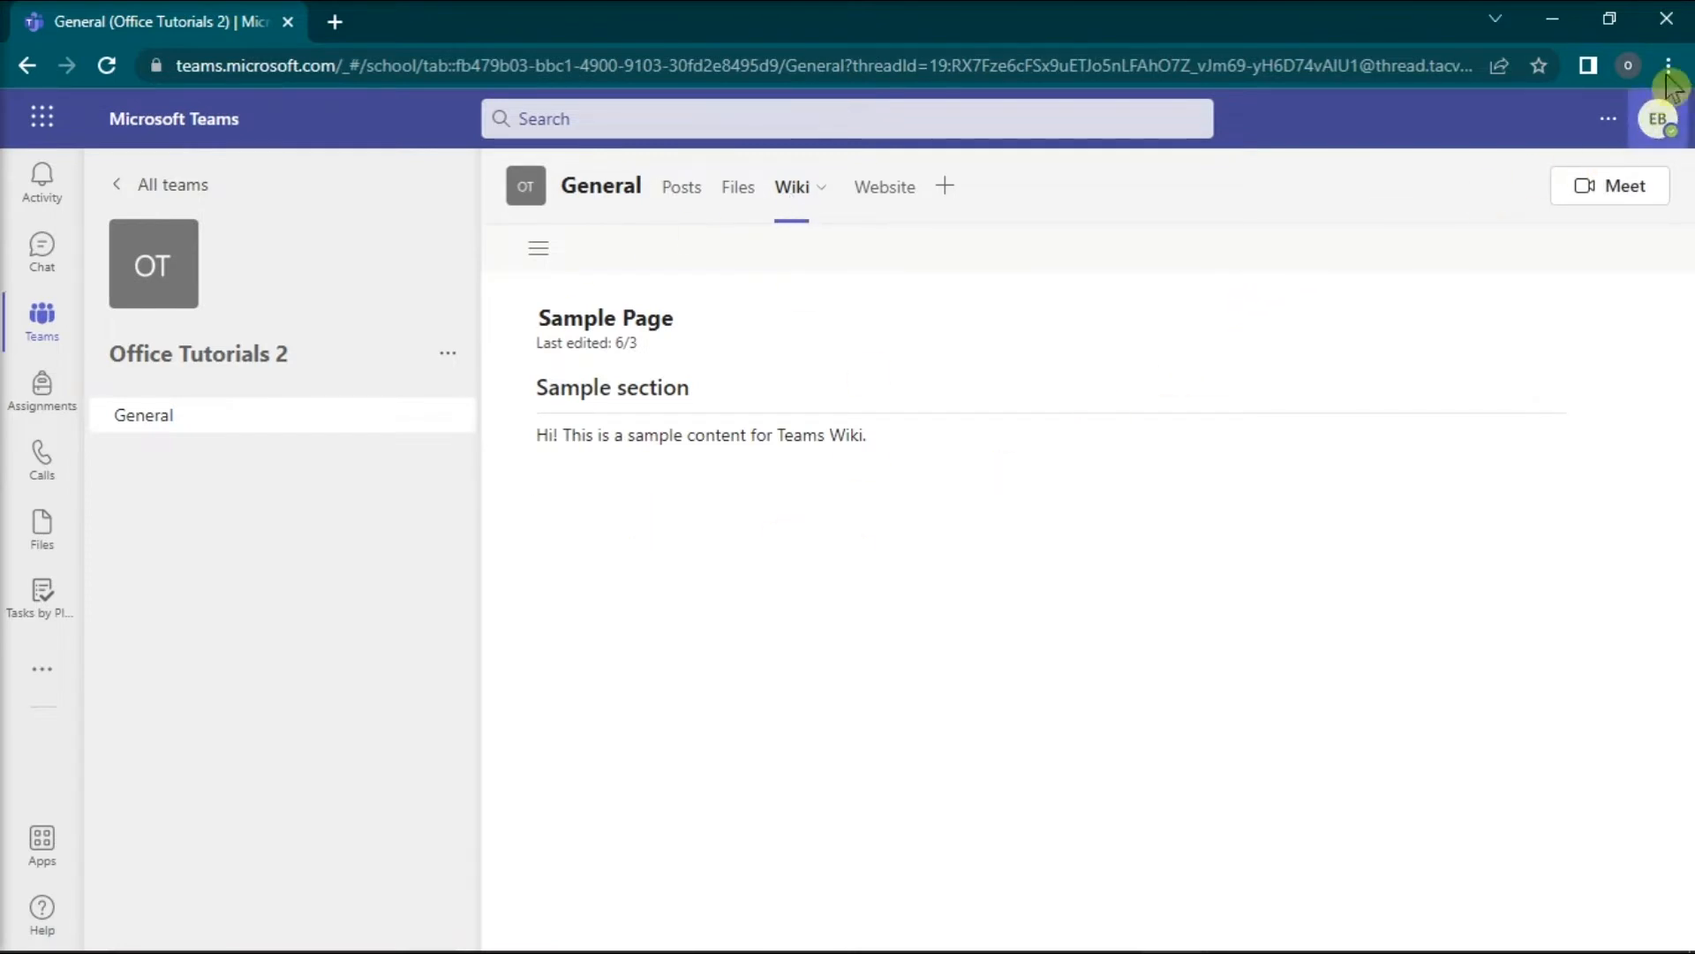
Send the wiki page to the OneNote (Desktop) printer from Chrome's Print dialog.
click(1669, 65)
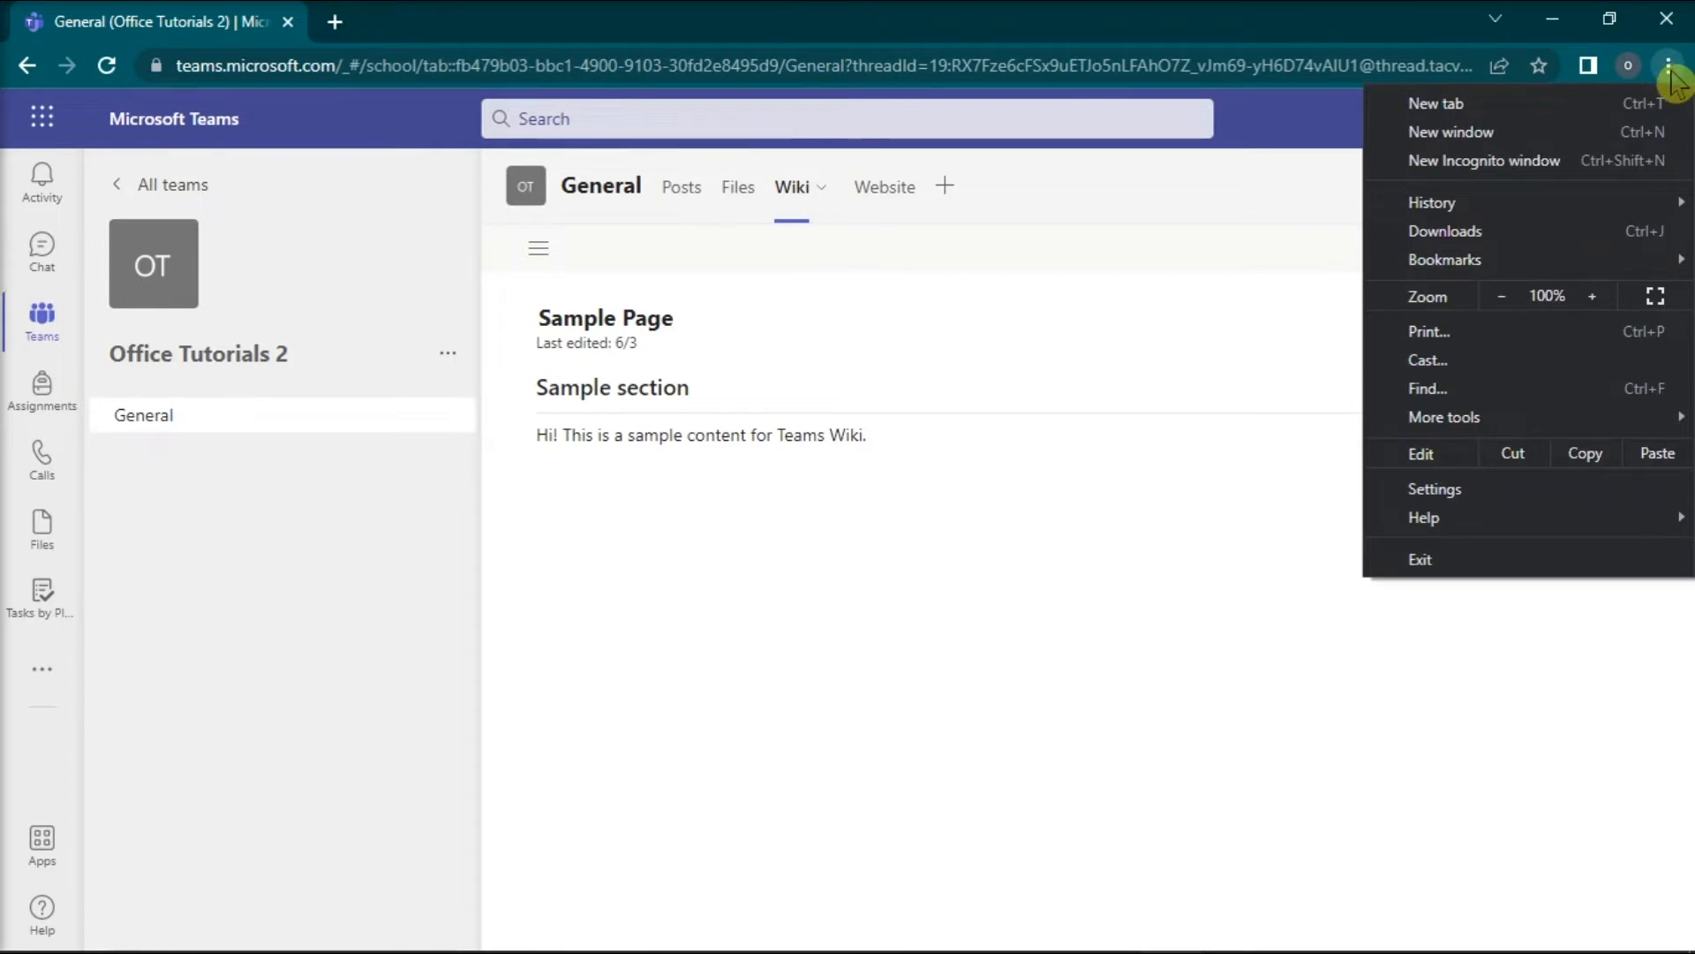
mouse_move(1513, 342)
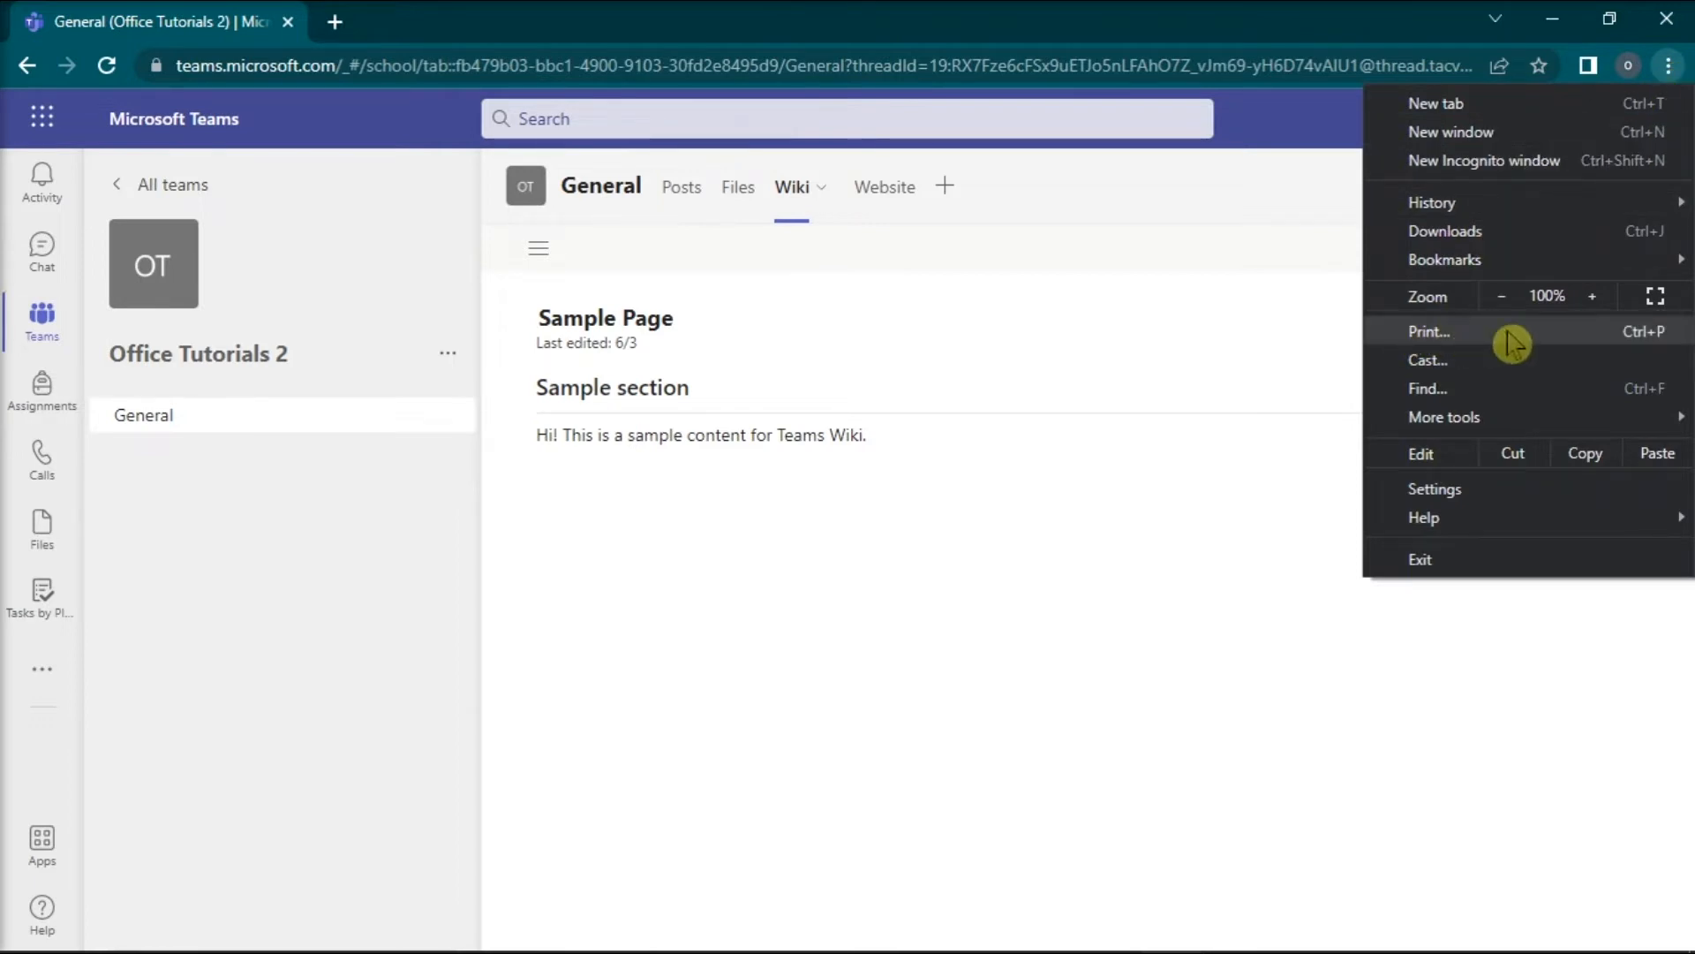
click(1429, 331)
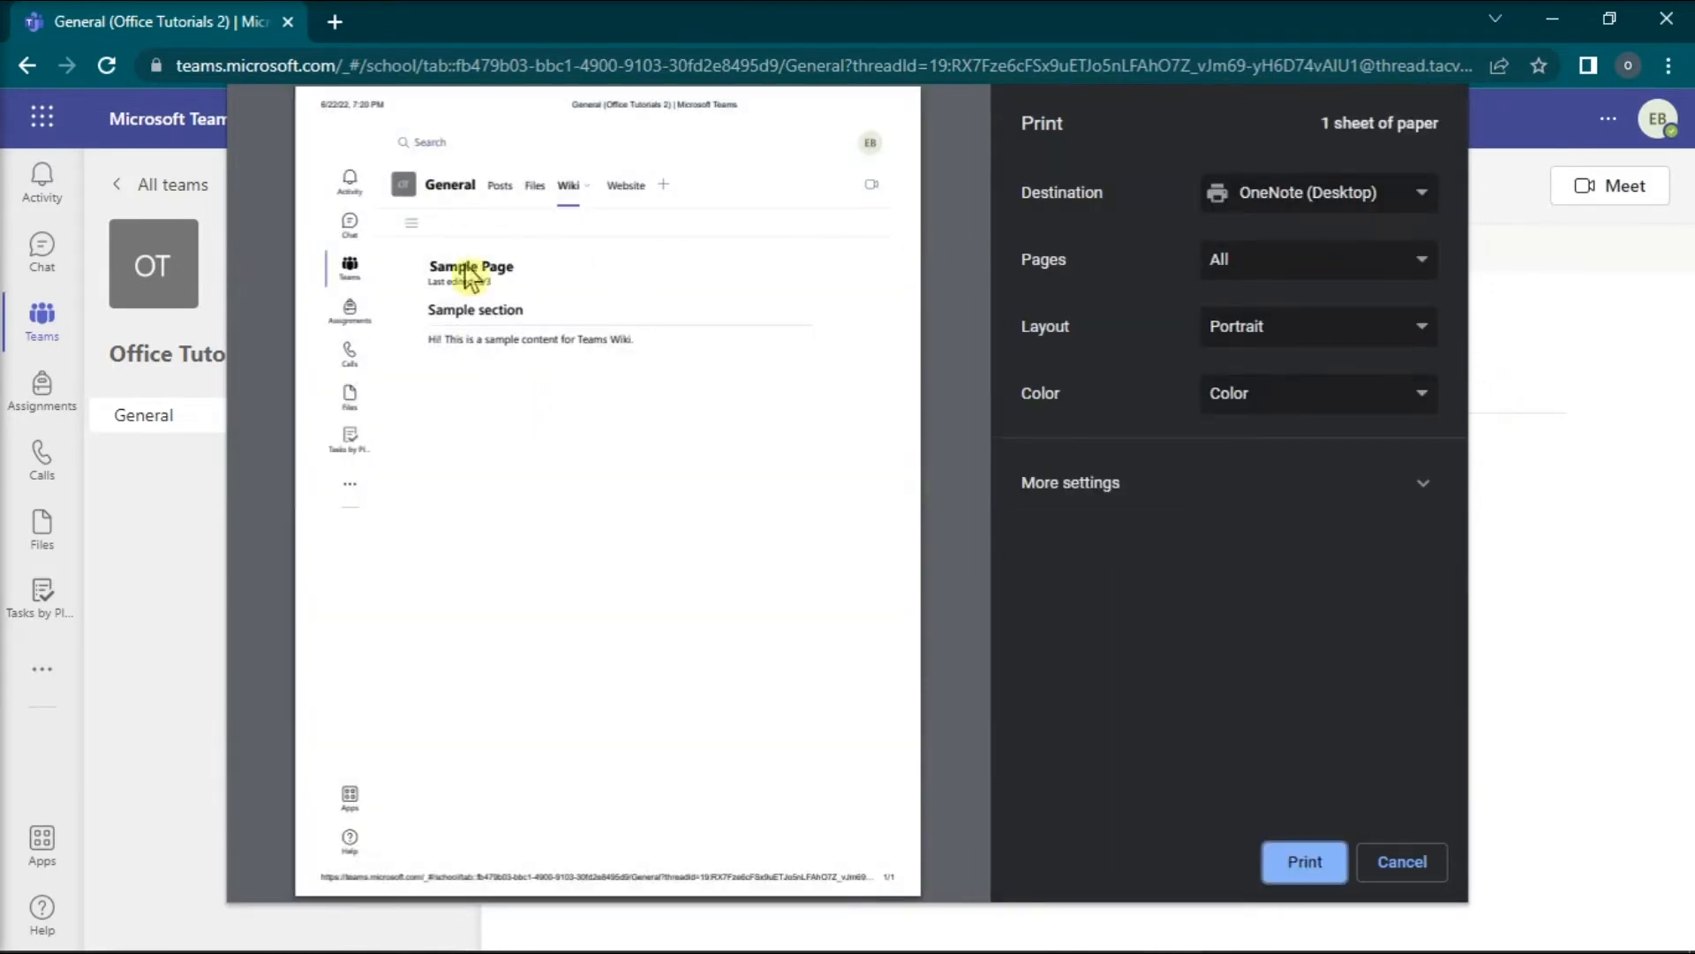
mouse_move(1239, 816)
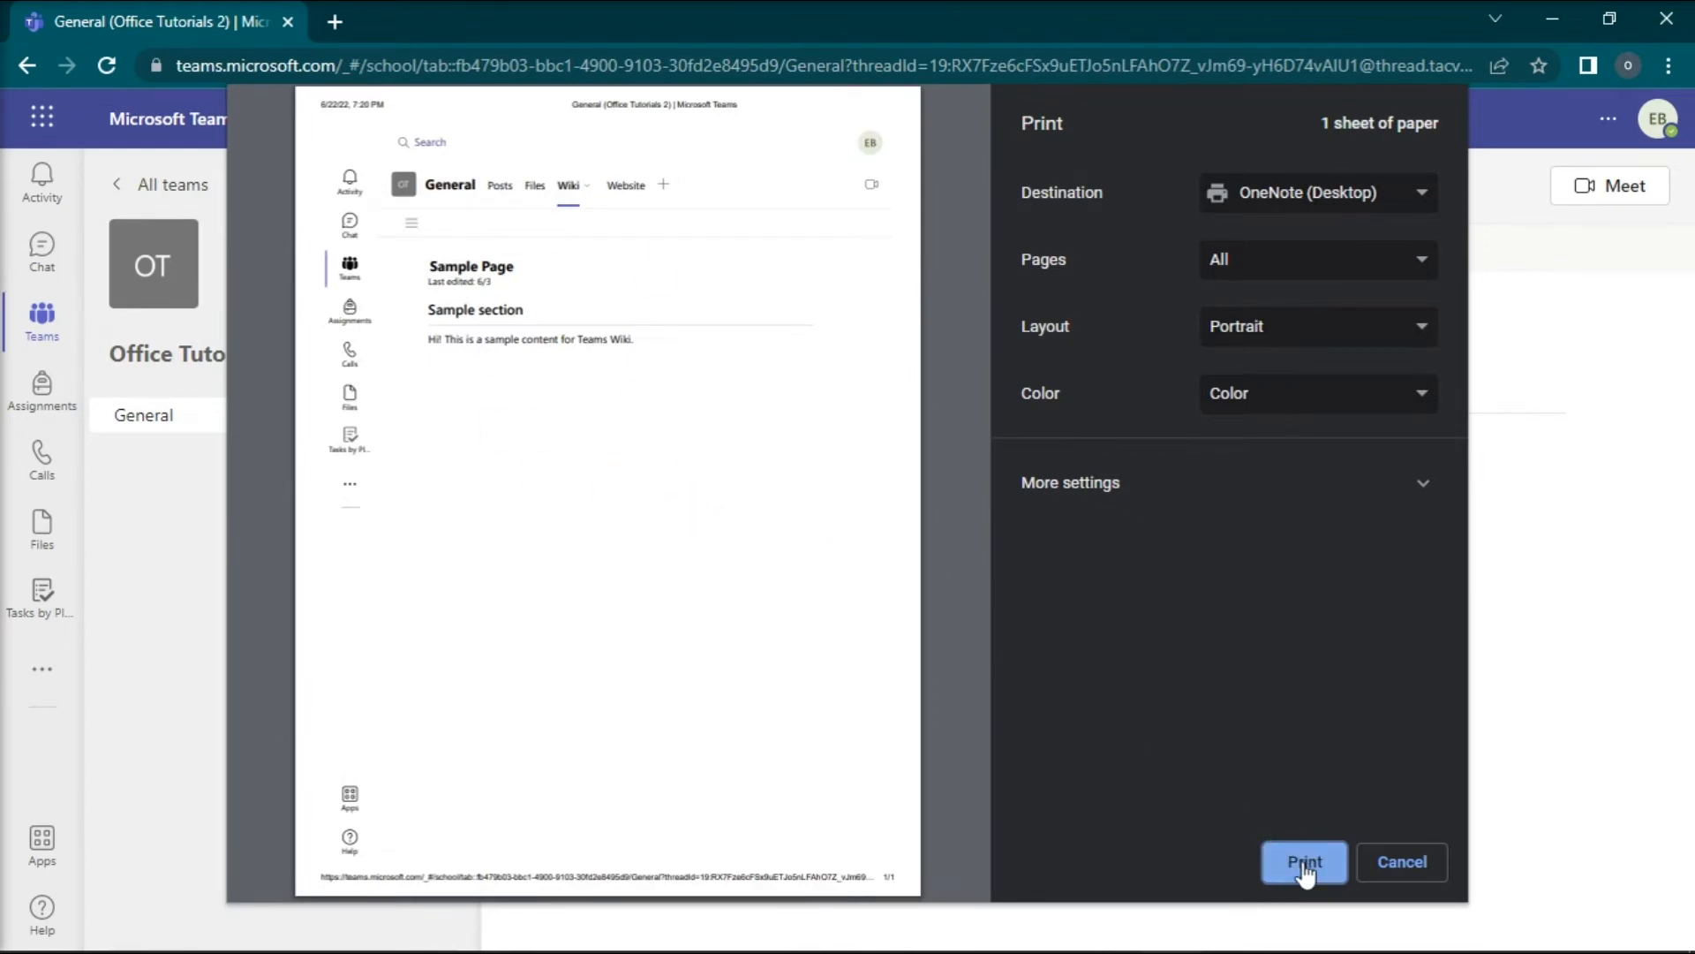
click(1303, 862)
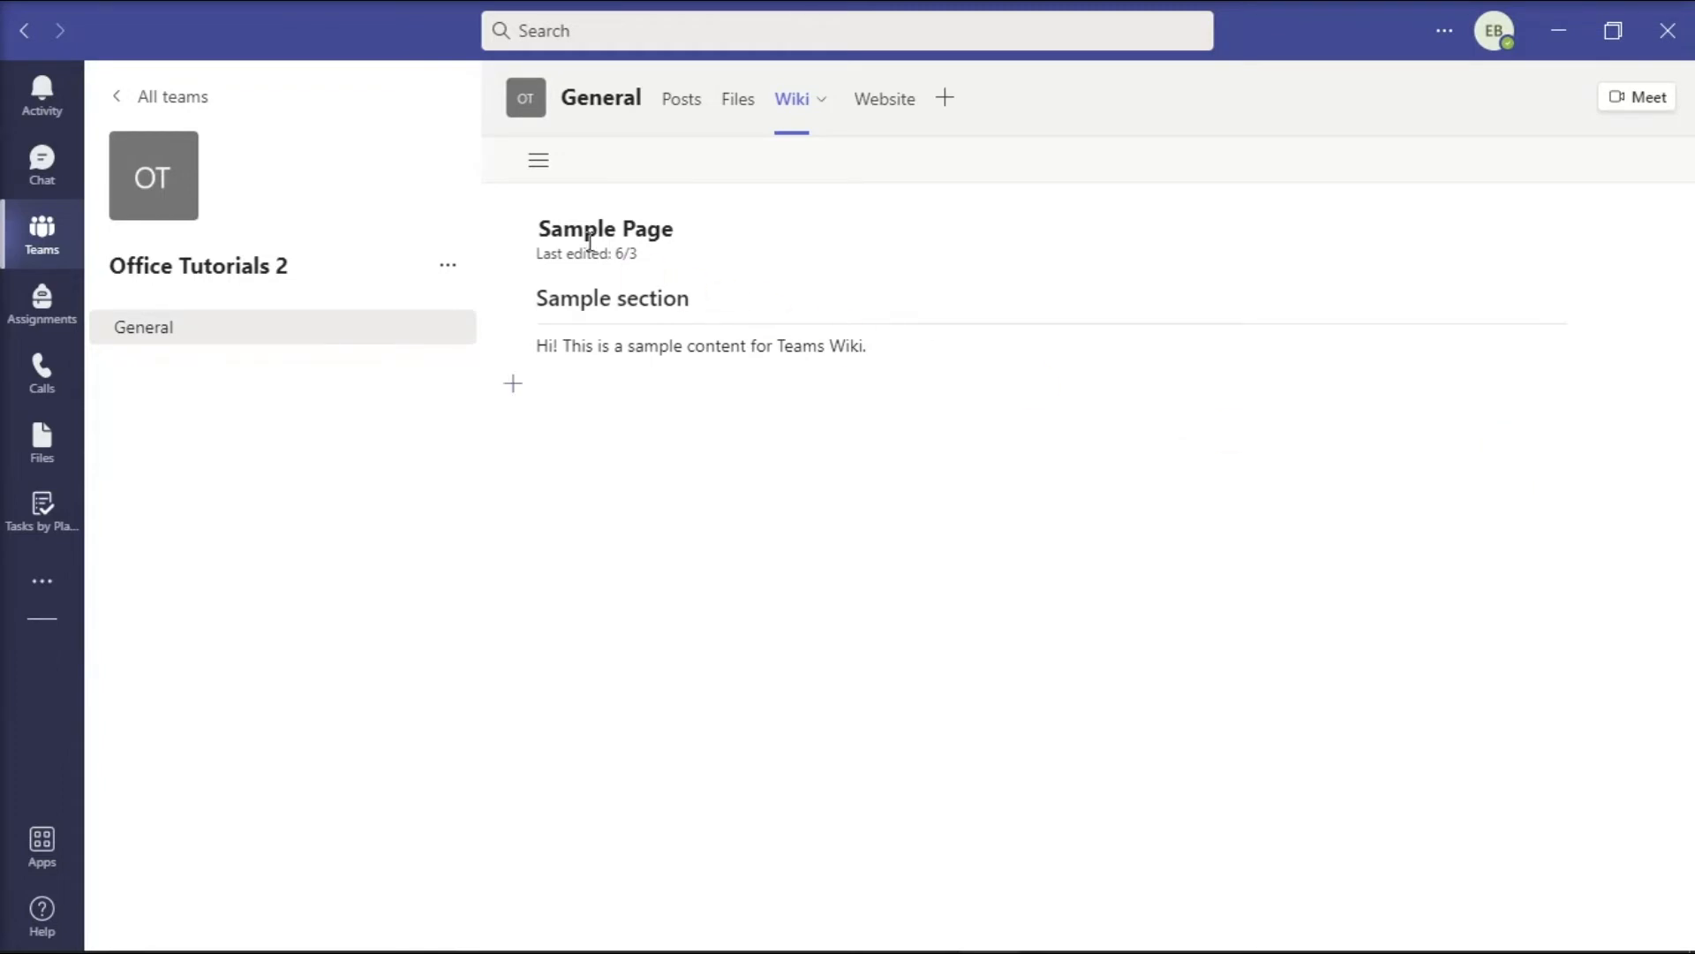
Select the Sample Page title in the wiki and copy it.
double_click(604, 228)
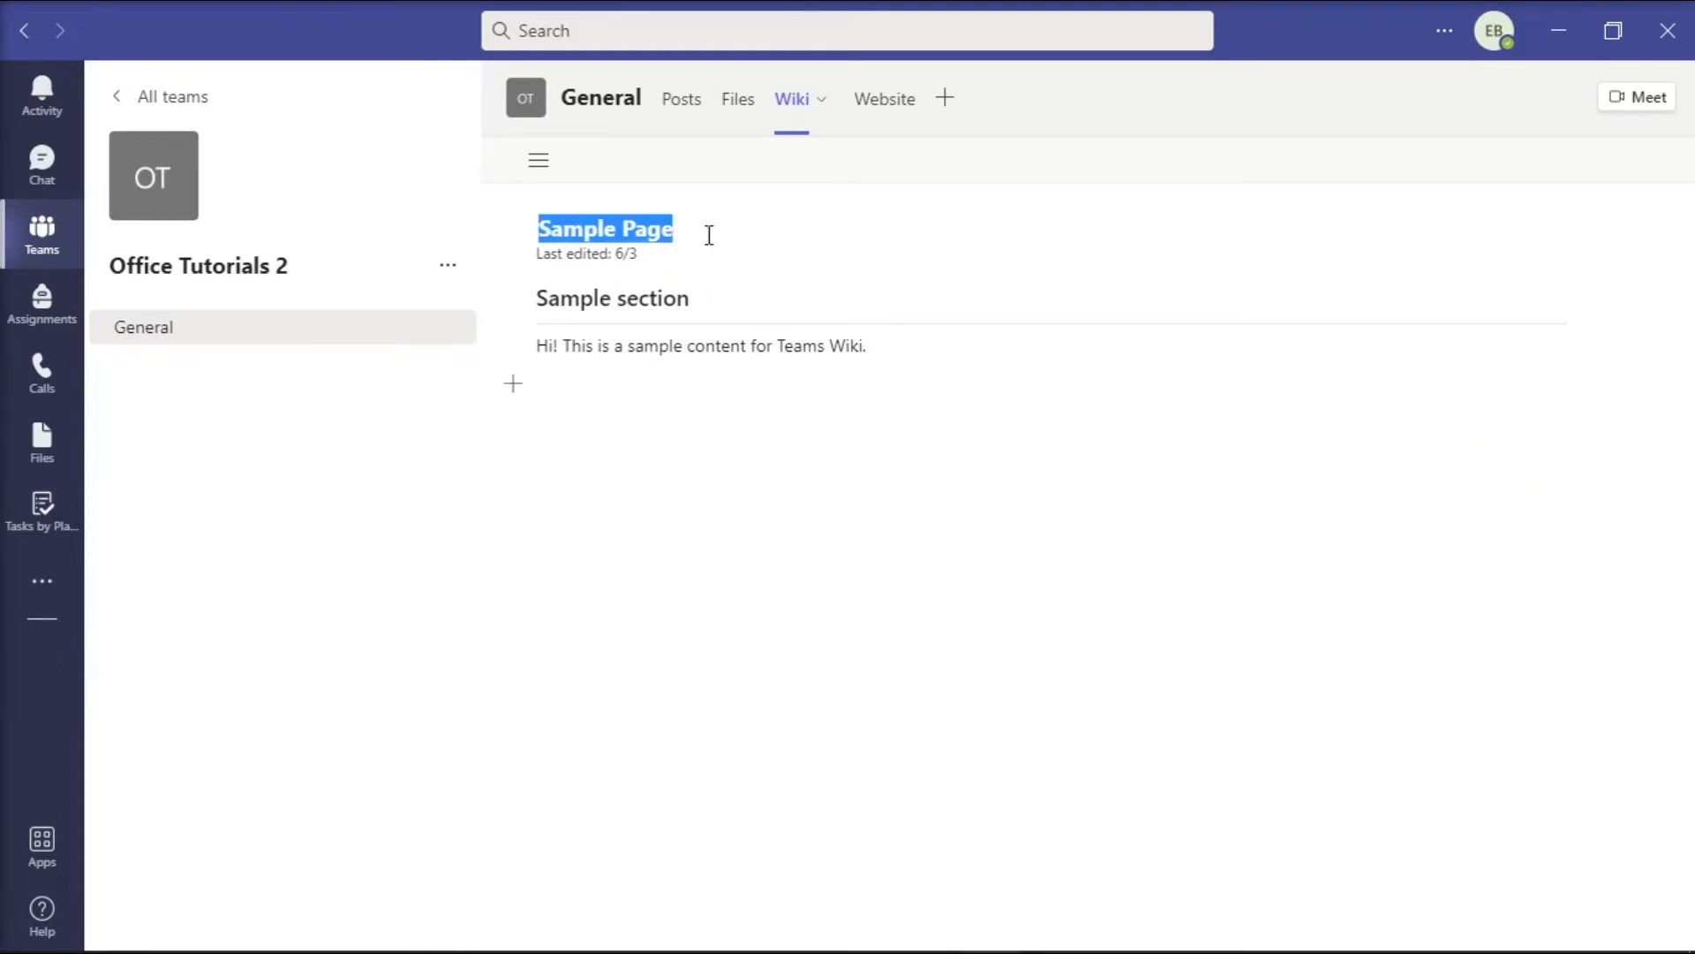
right_click(632, 233)
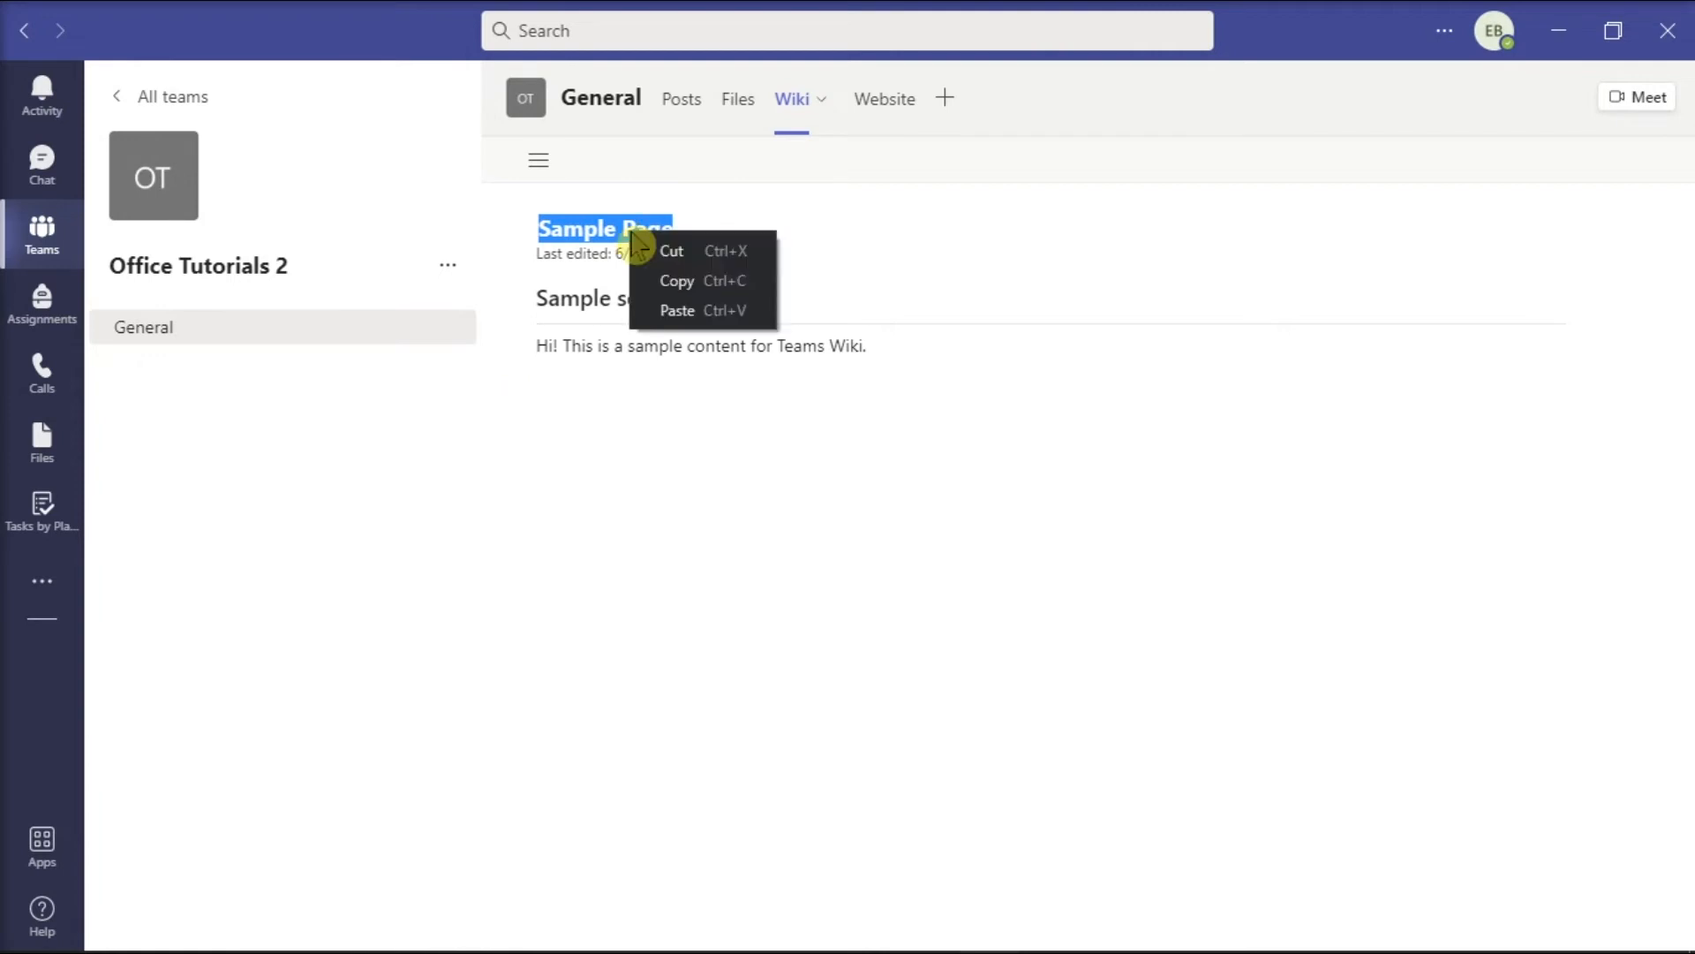
click(682, 291)
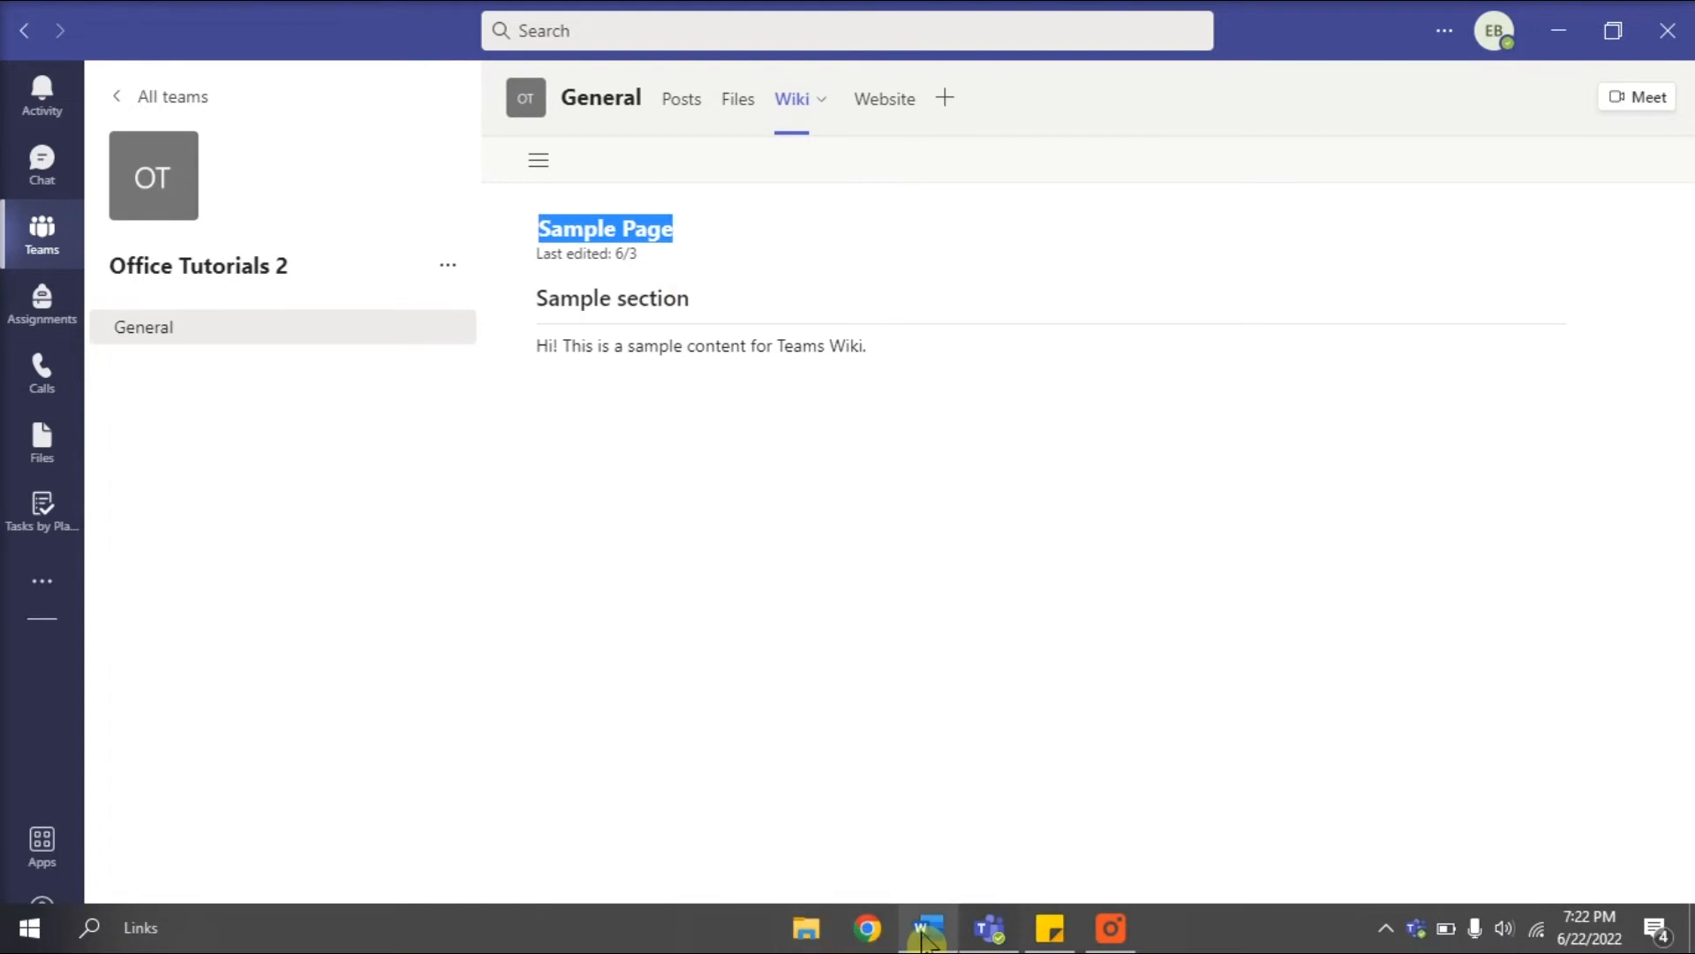
Paste the copied Sample Page title into the Word document as plain text.
click(923, 927)
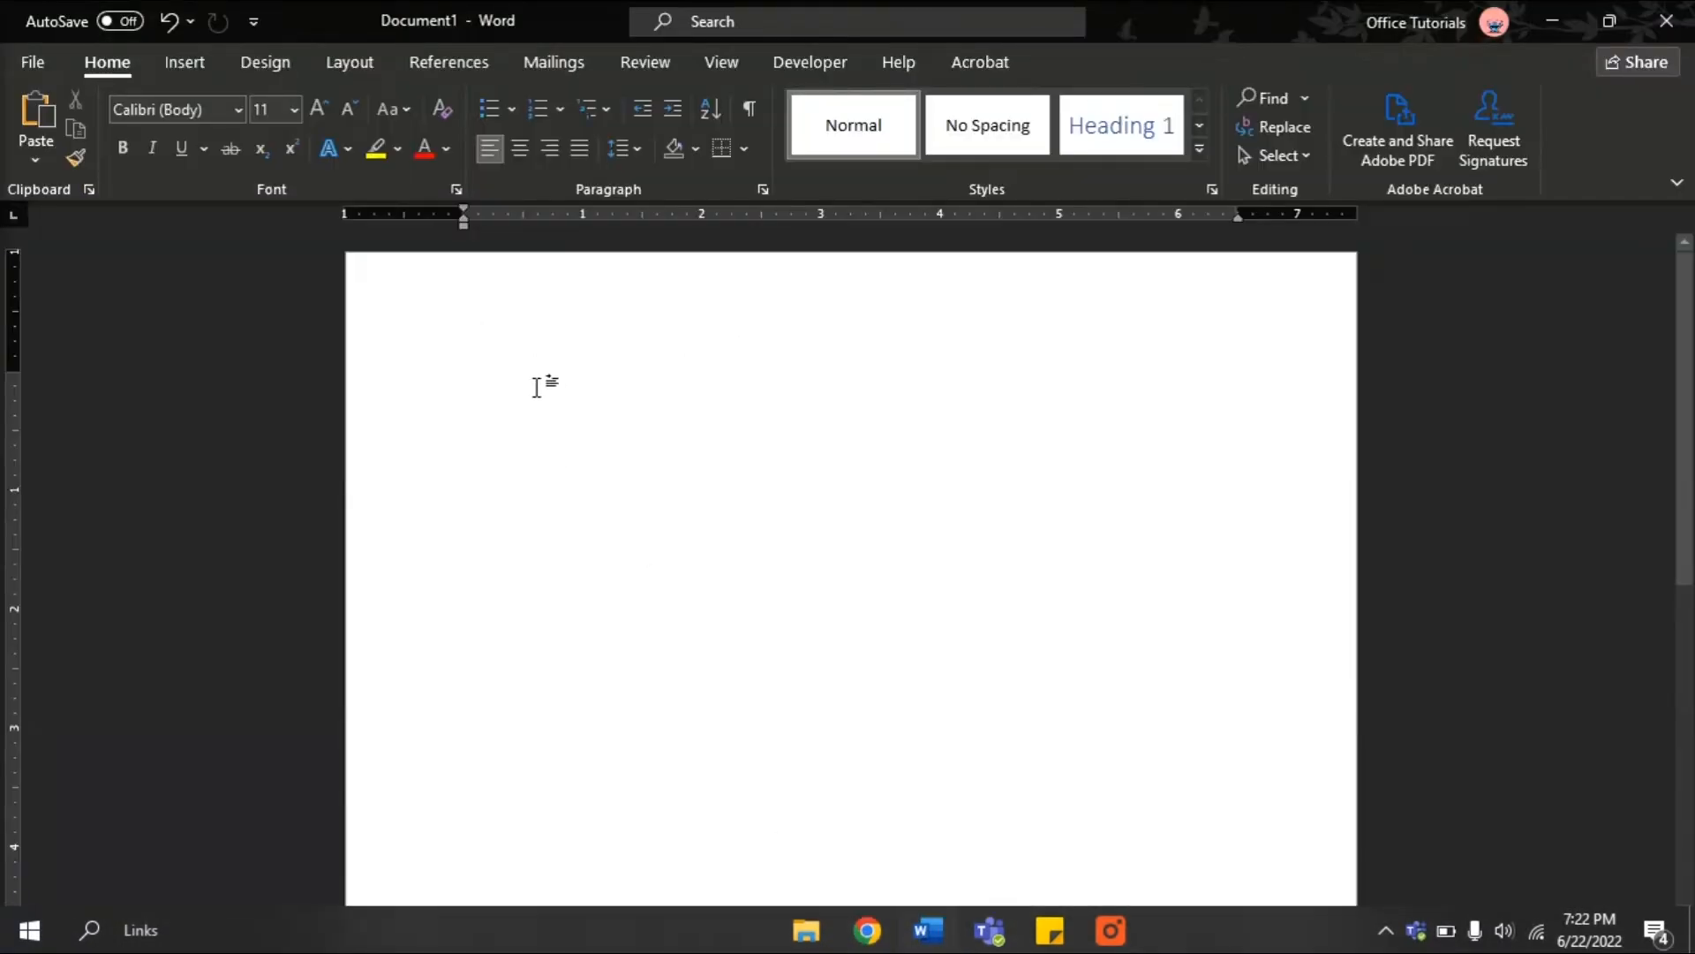
right_click(546, 387)
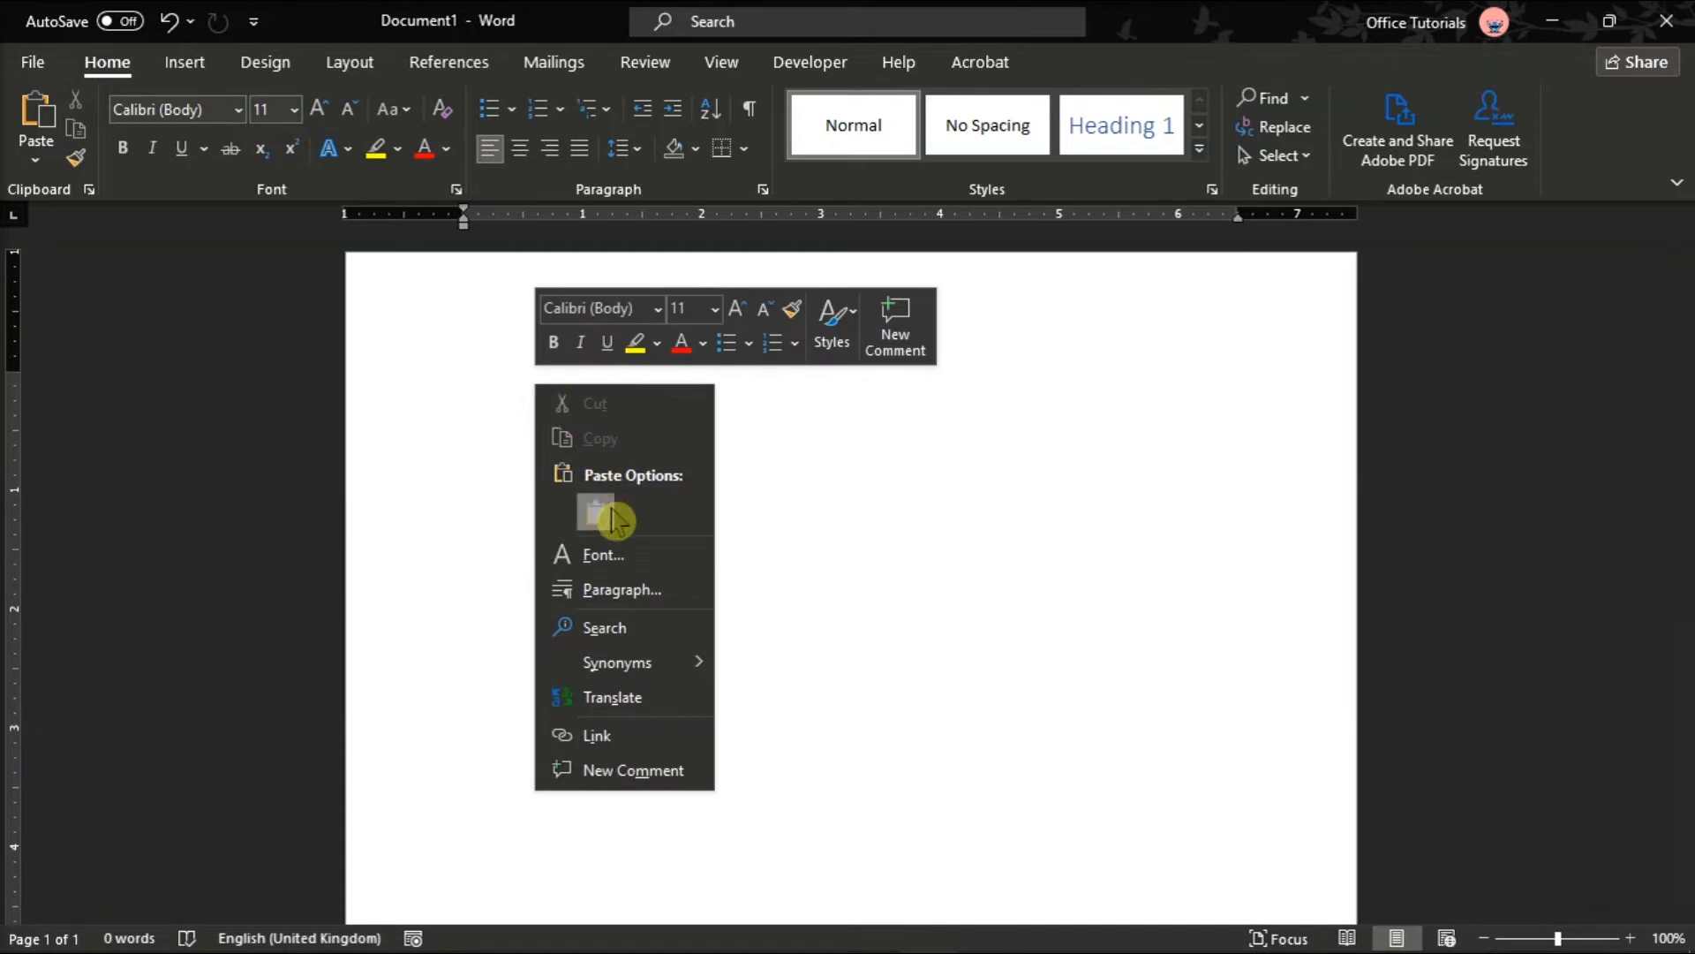
click(593, 508)
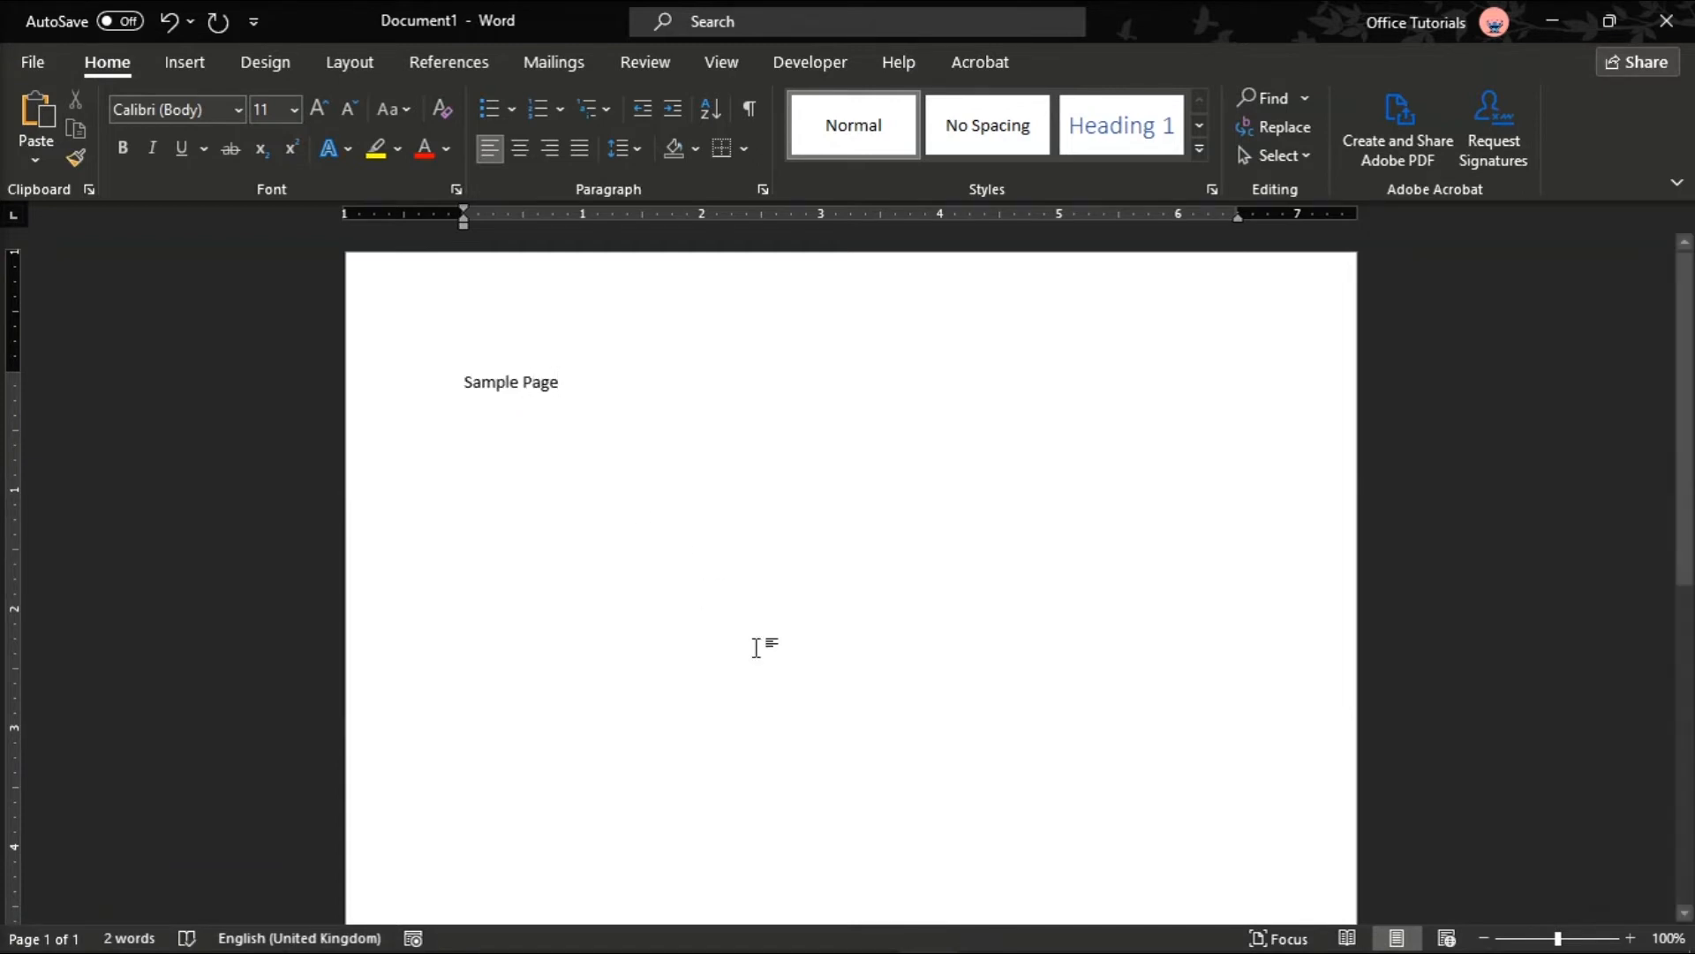
Copy the Sample section heading and sample sentence from Teams and paste them into Word.
click(987, 927)
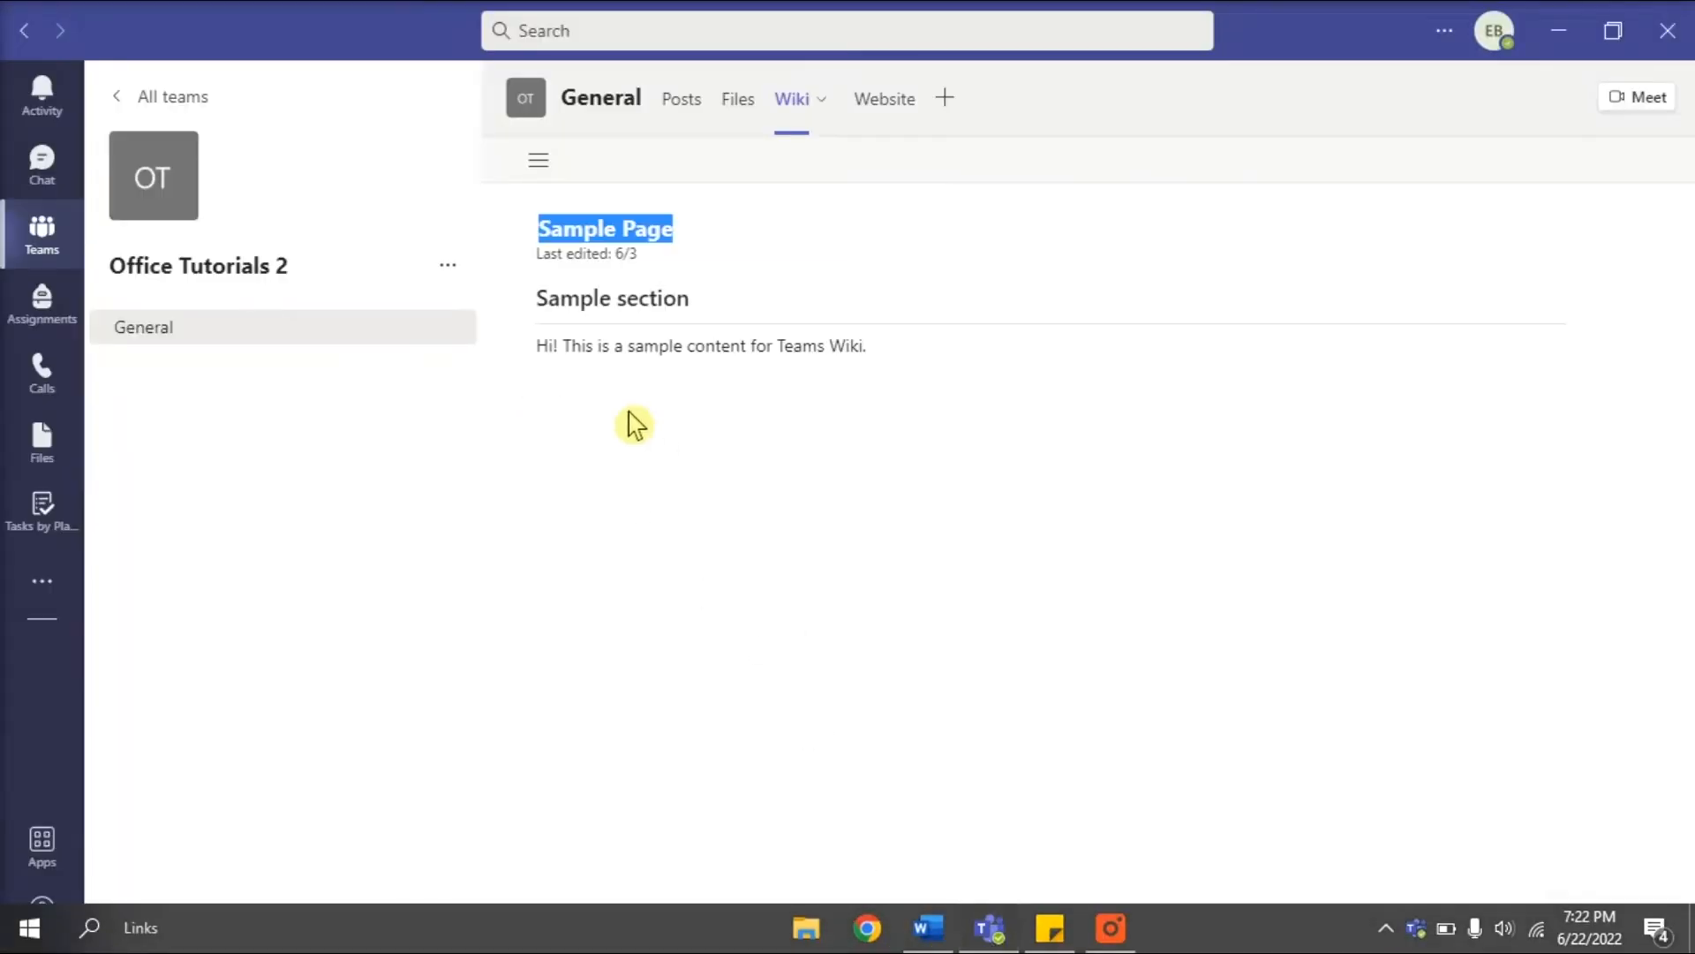
double_click(611, 298)
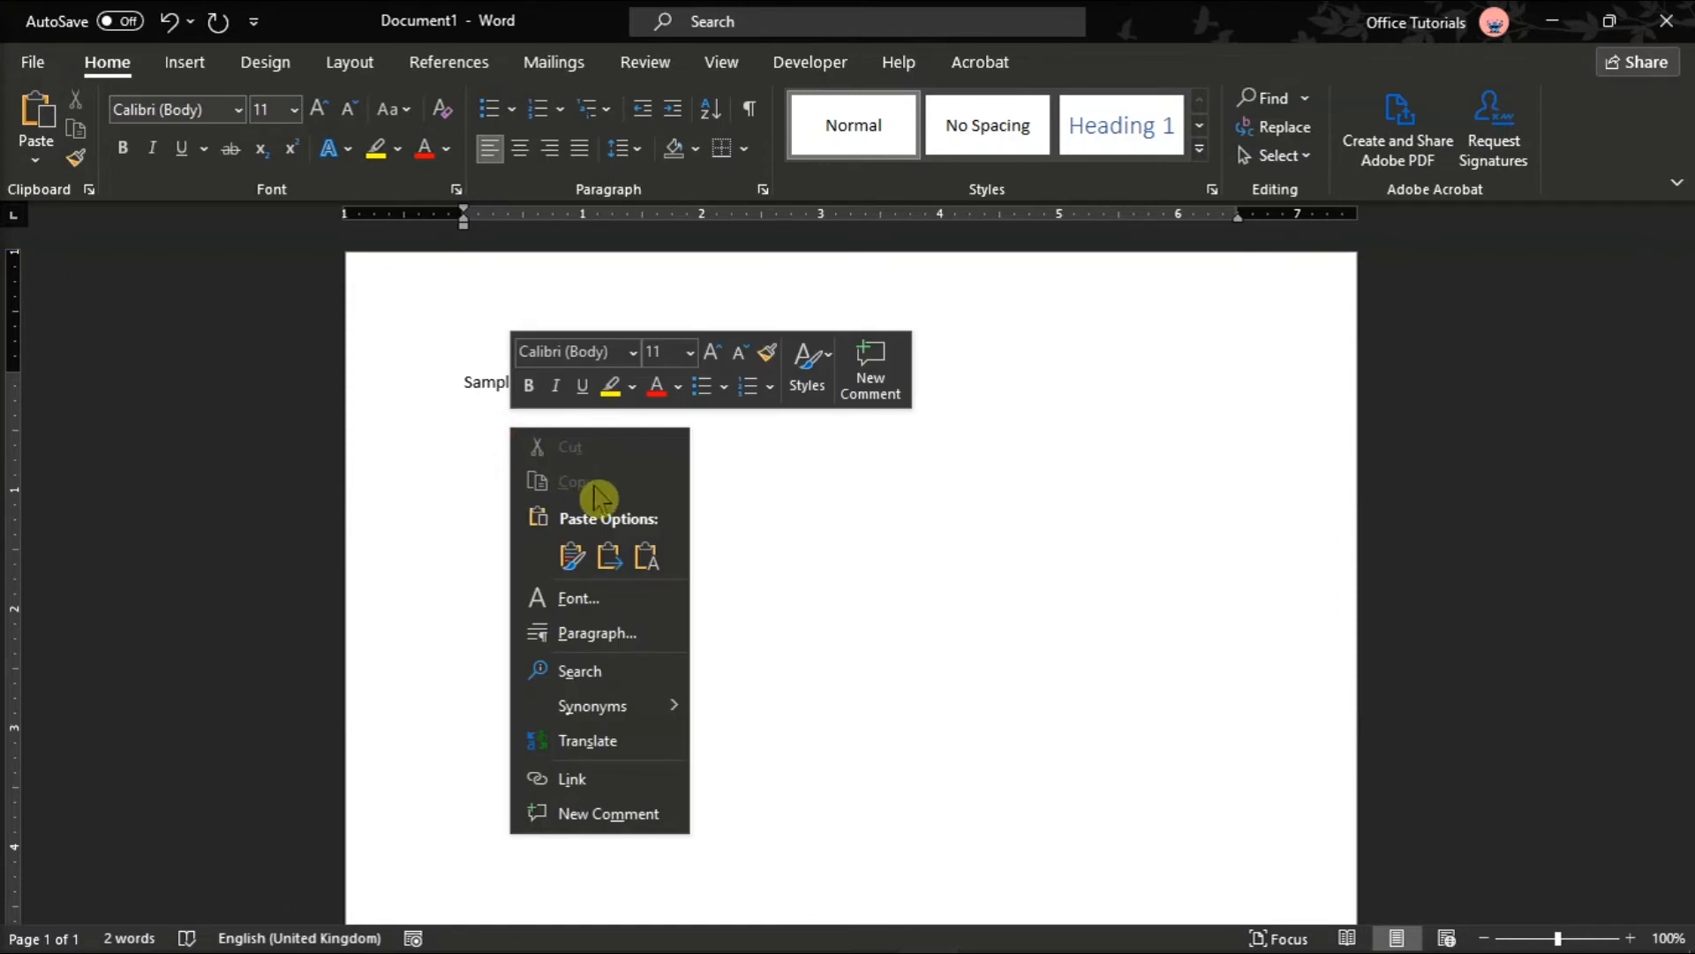
click(985, 927)
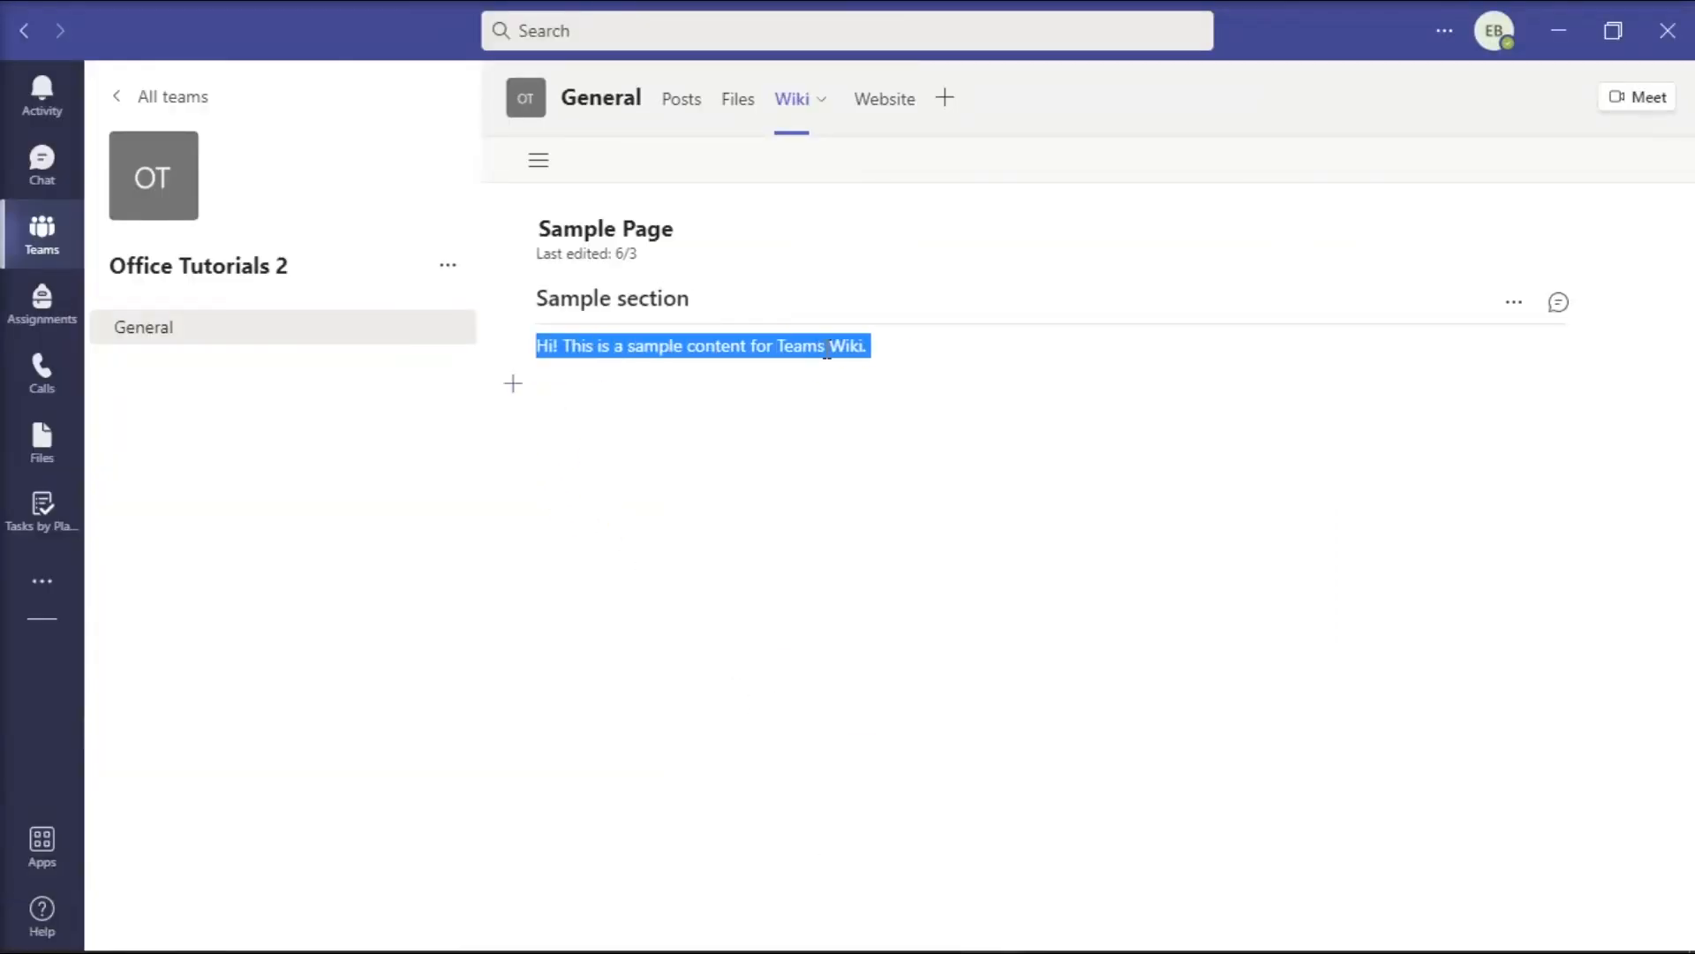
click(923, 930)
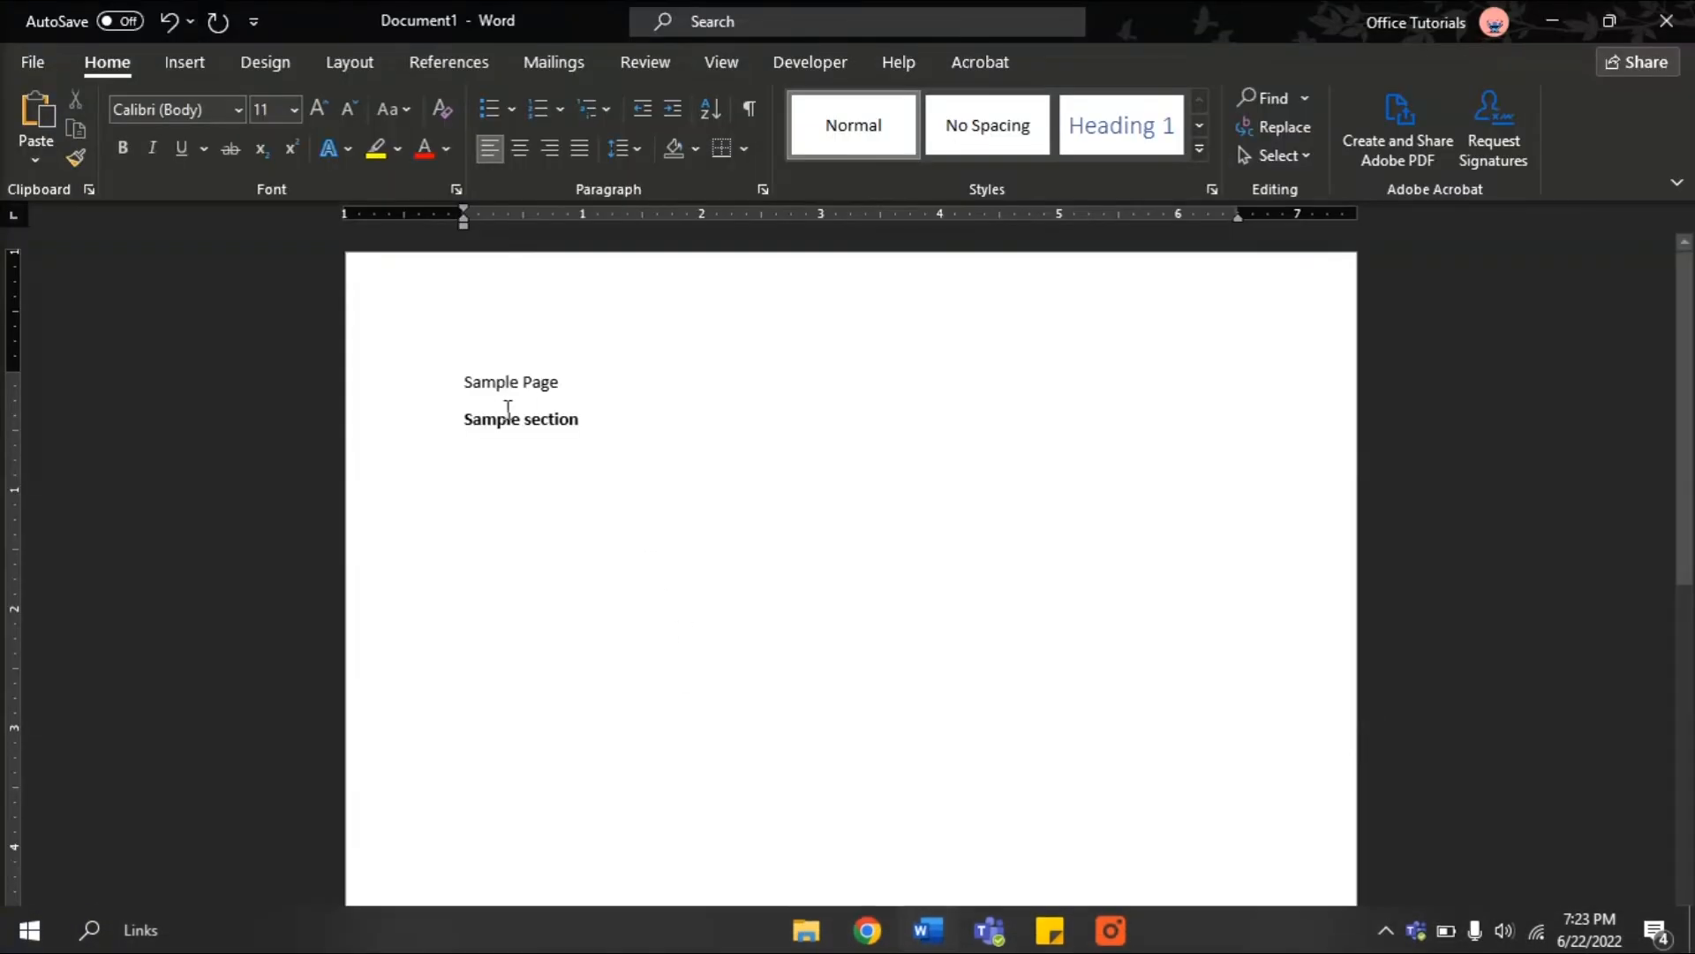
key(ctrl+v)
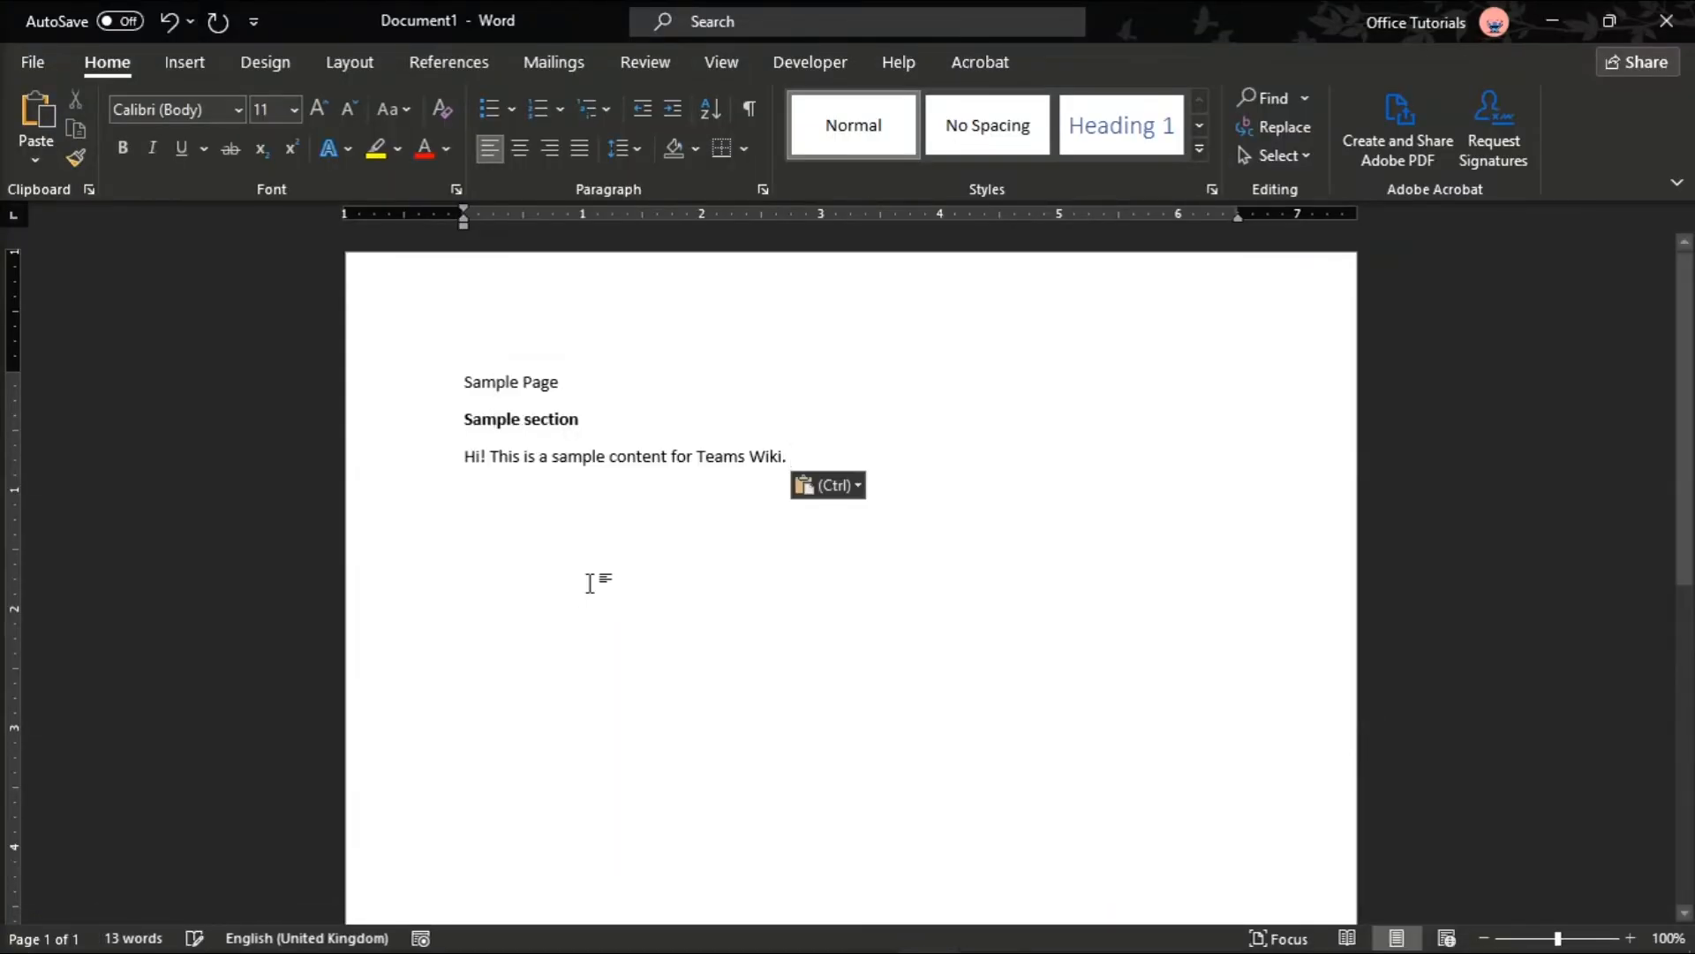
Show Word's File > Print screen previewing the one-page document.
click(791, 456)
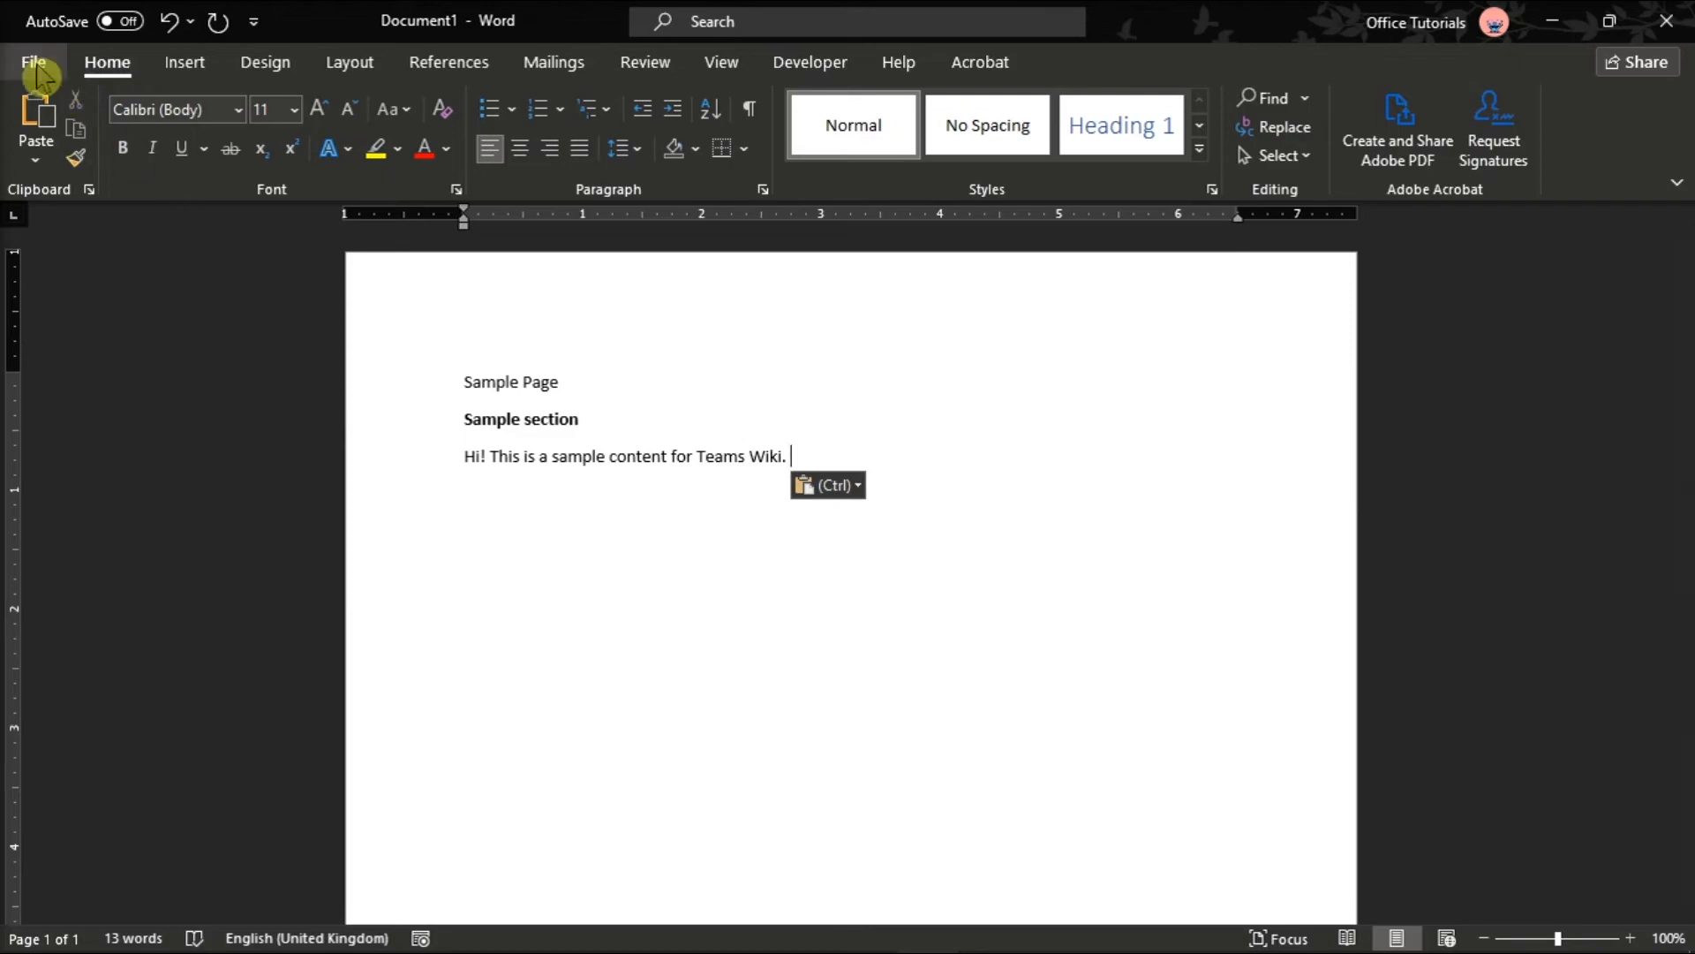
click(31, 62)
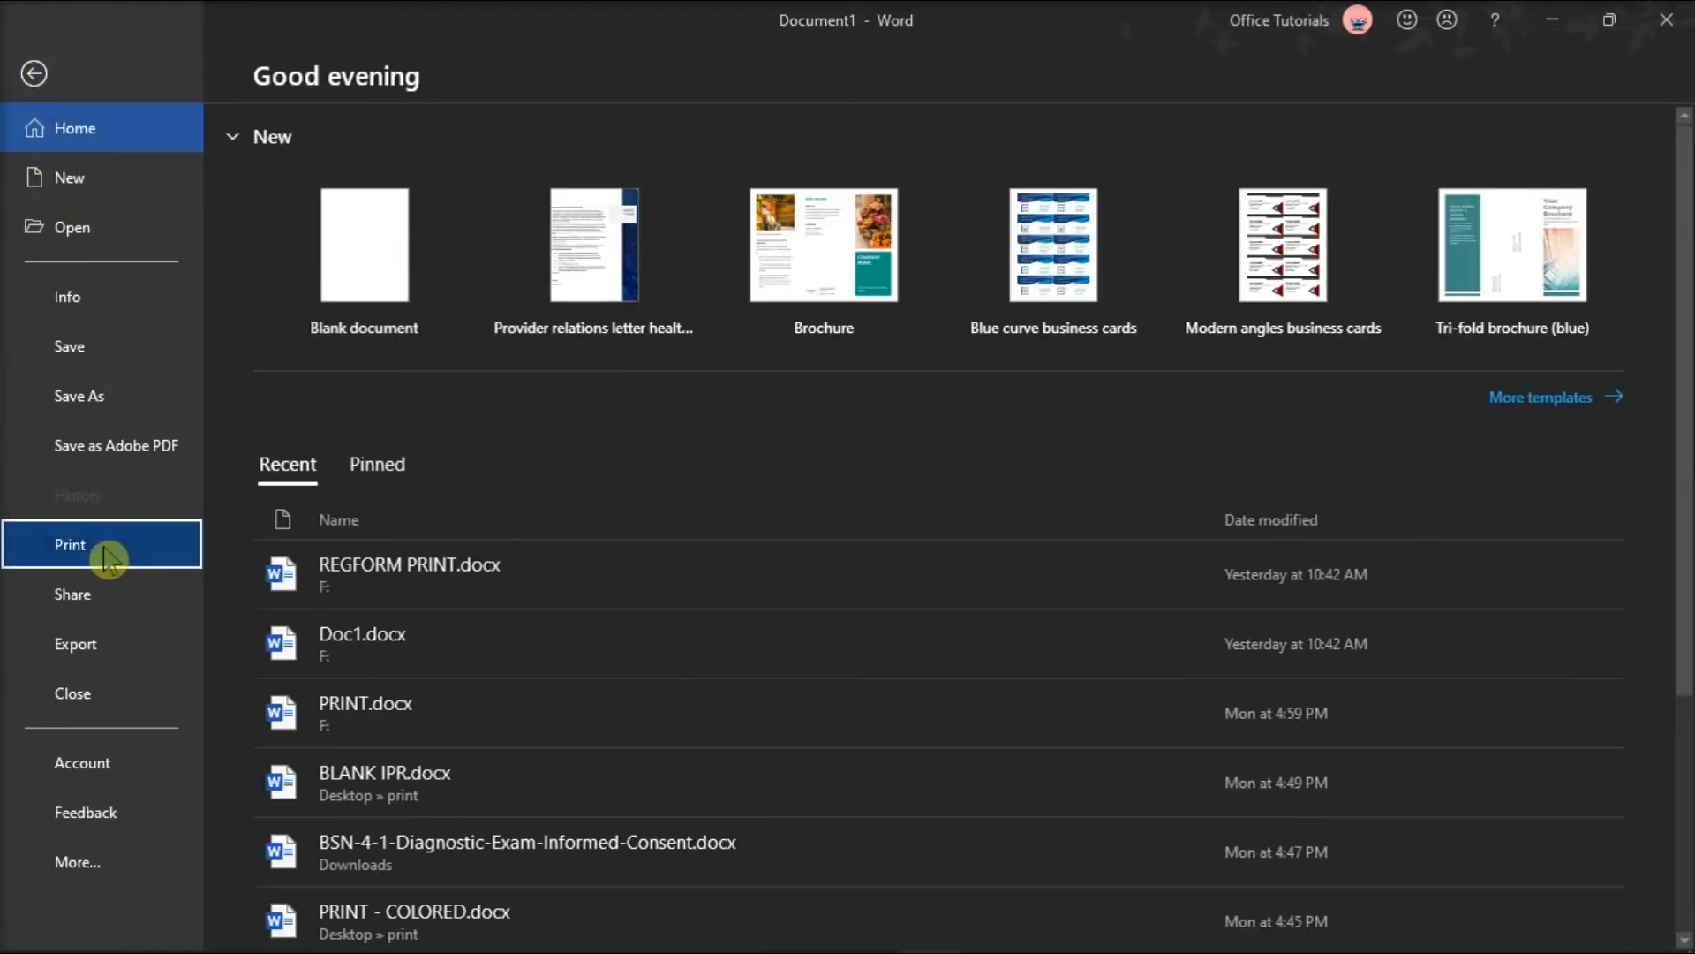
click(69, 544)
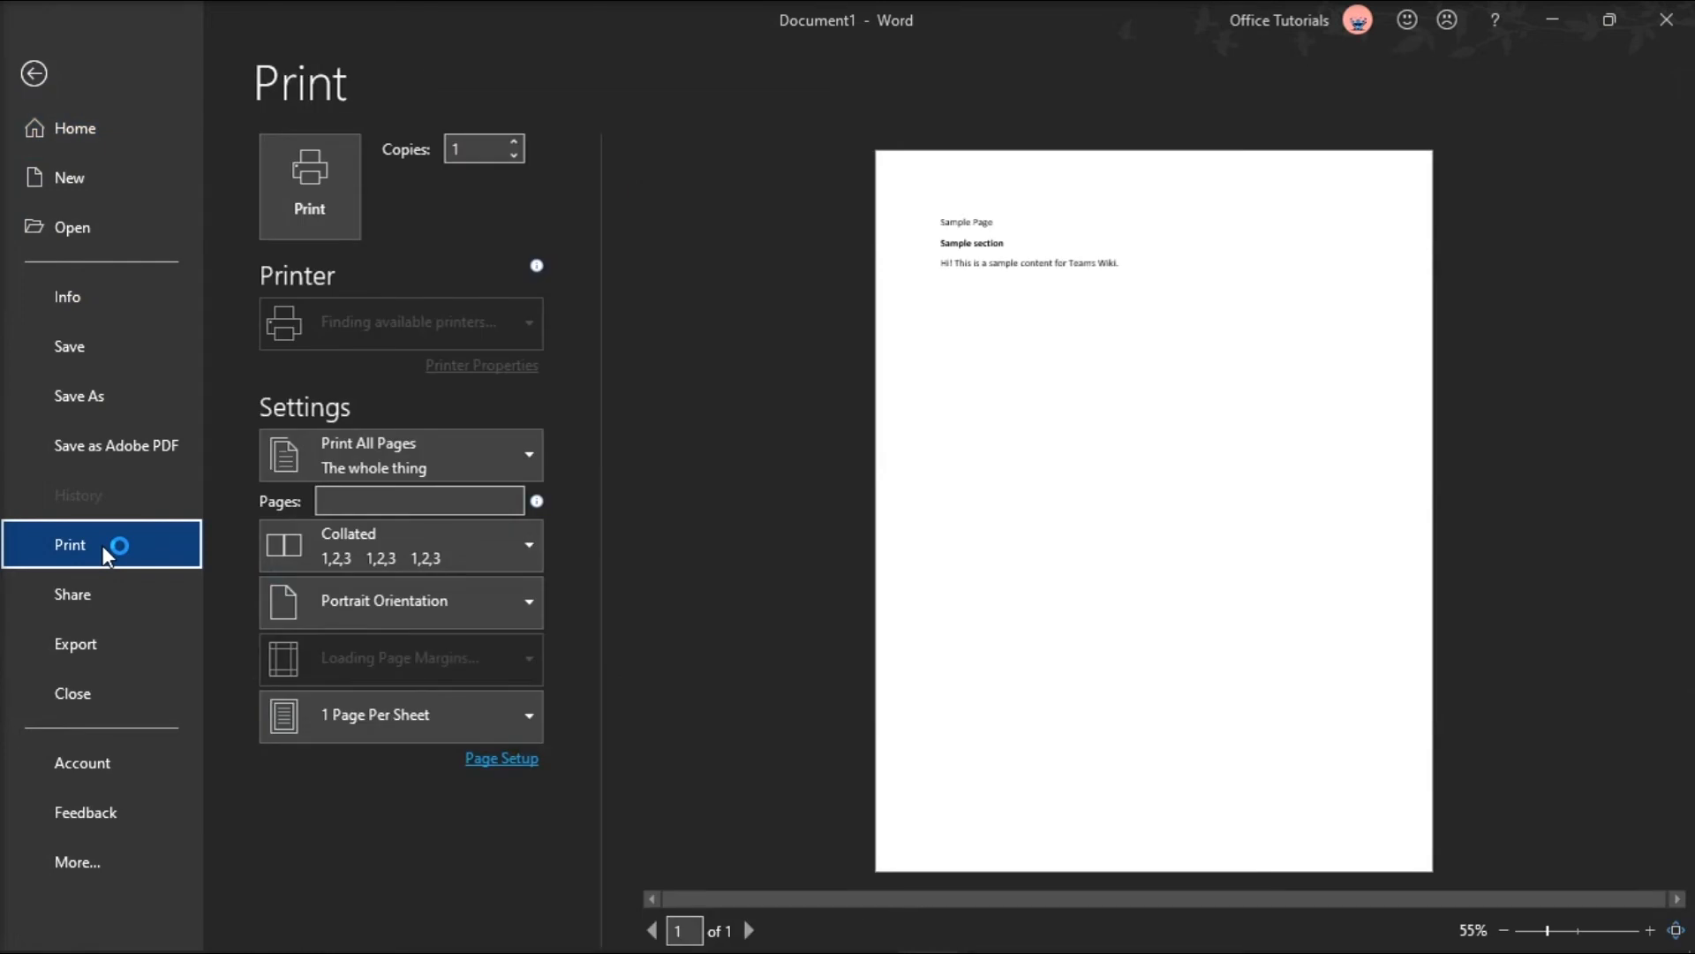